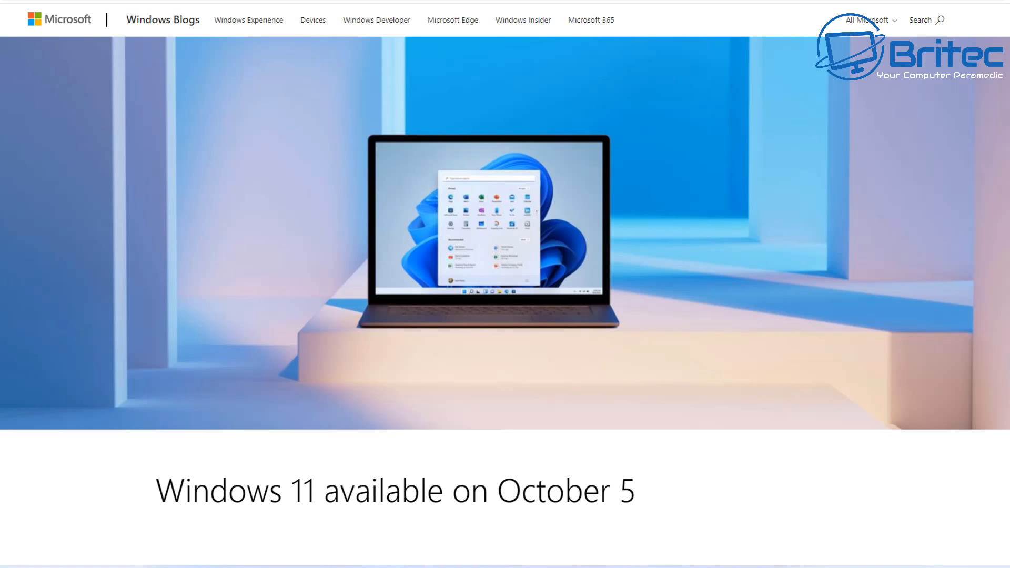
mouse_move(5, 559)
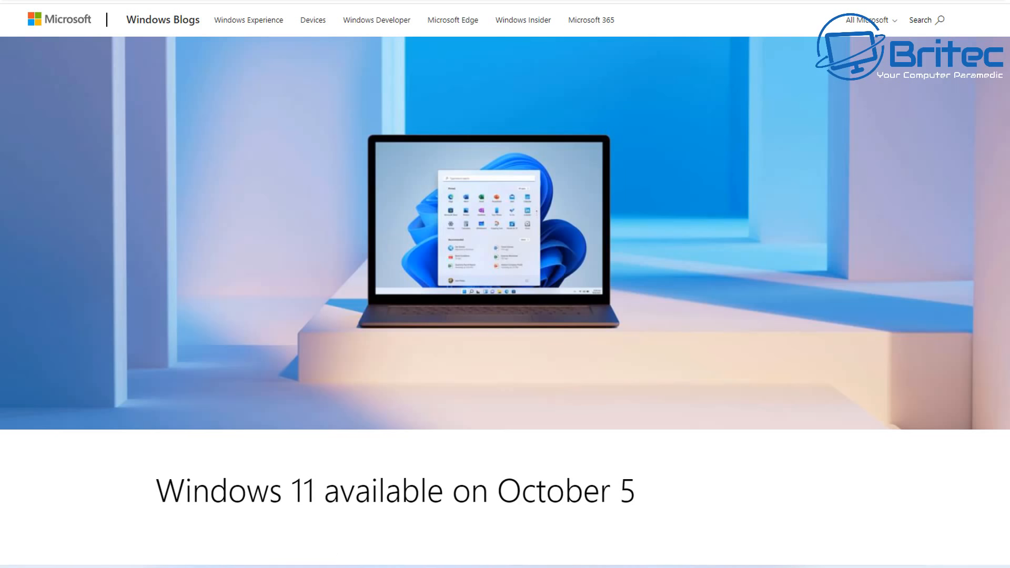
Step: Scroll down to the processor, RAM, storage, TPM and display requirement rows
scroll(down, 3)
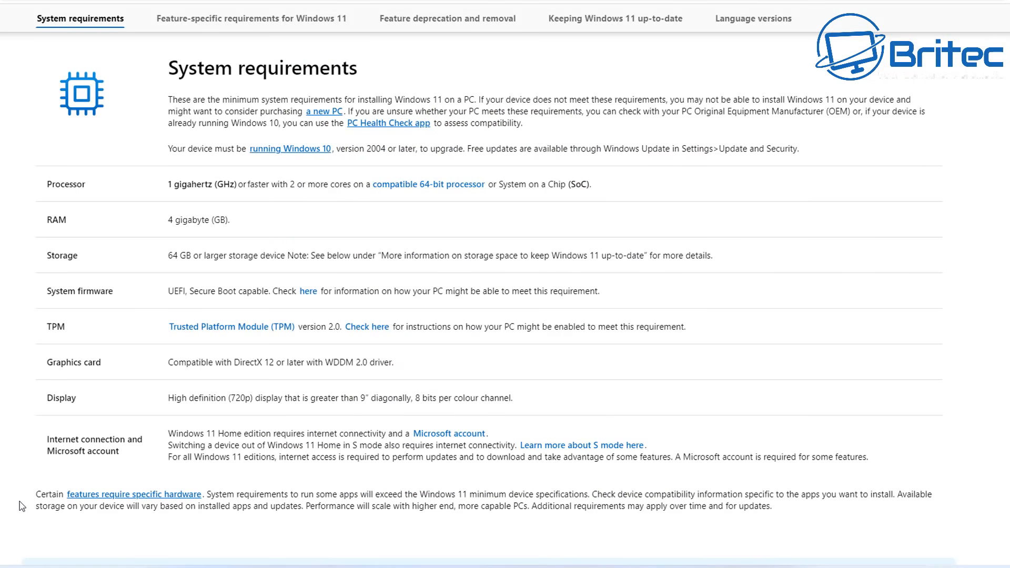
mouse_move(343, 348)
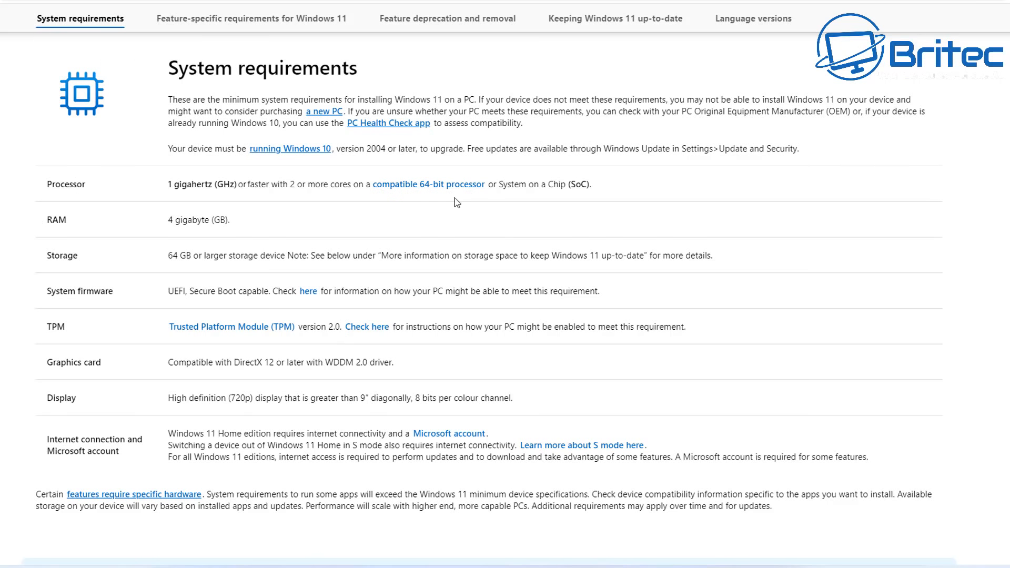
mouse_move(492, 200)
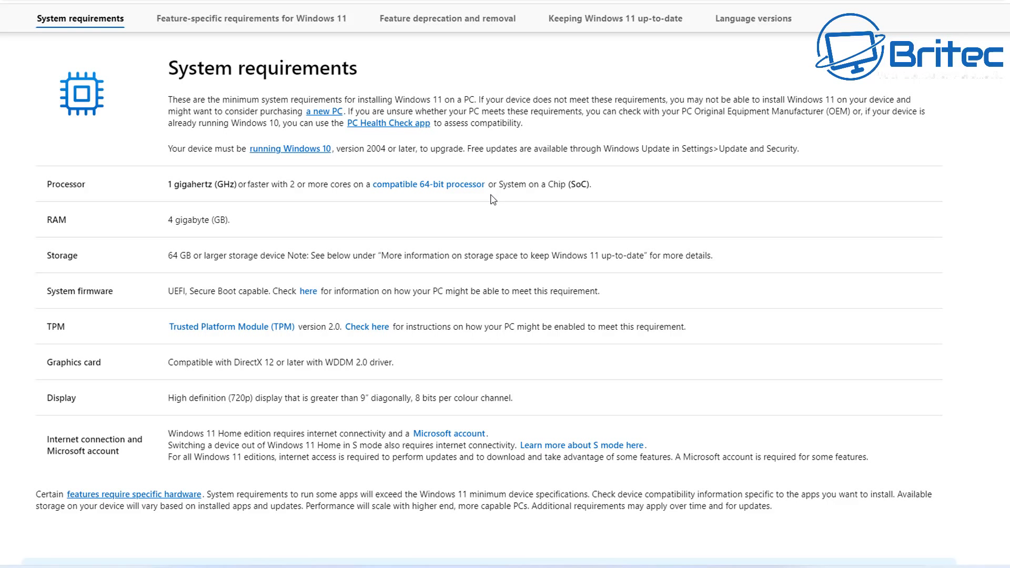
mouse_move(445, 195)
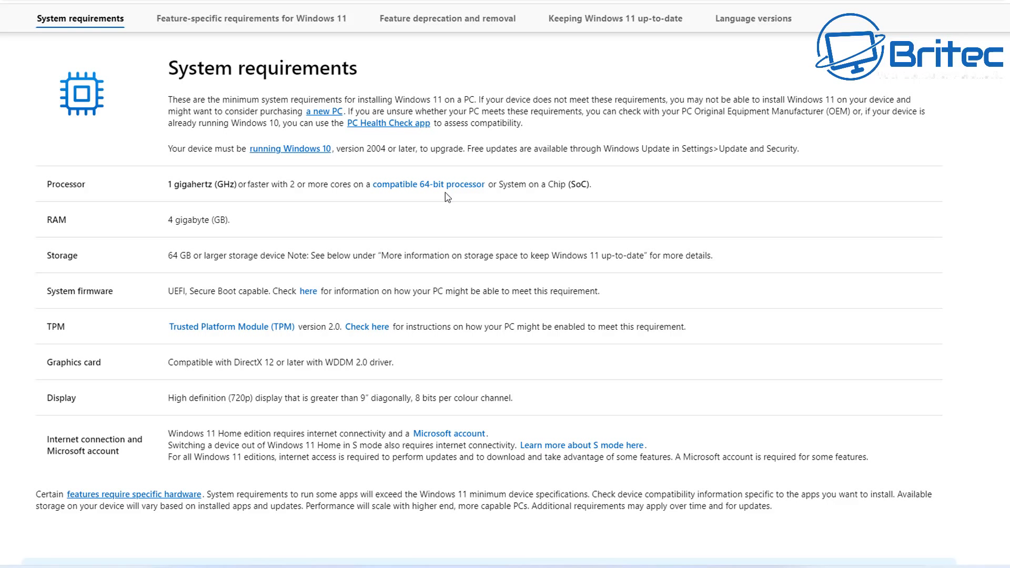
mouse_move(236, 227)
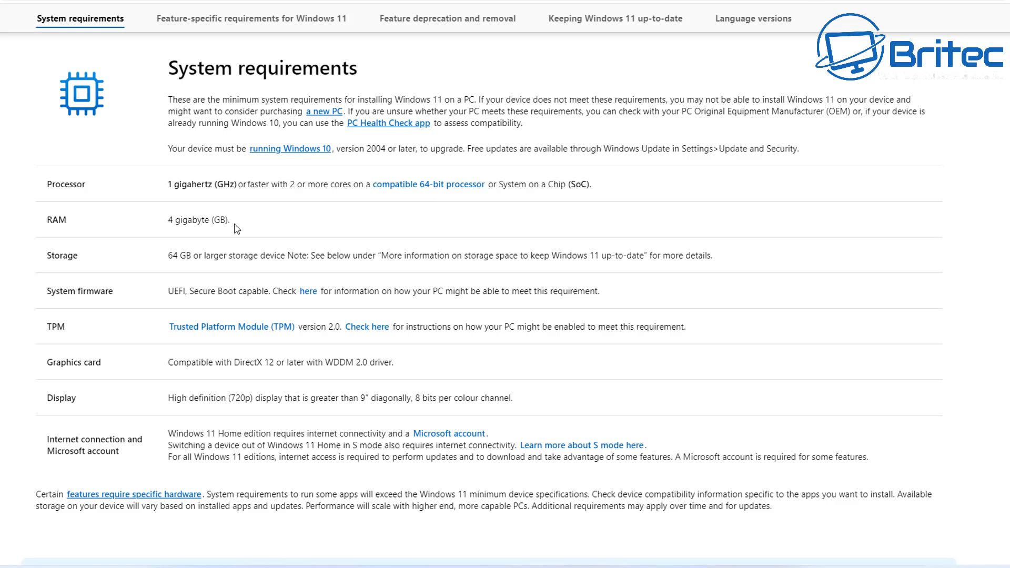
mouse_move(76, 231)
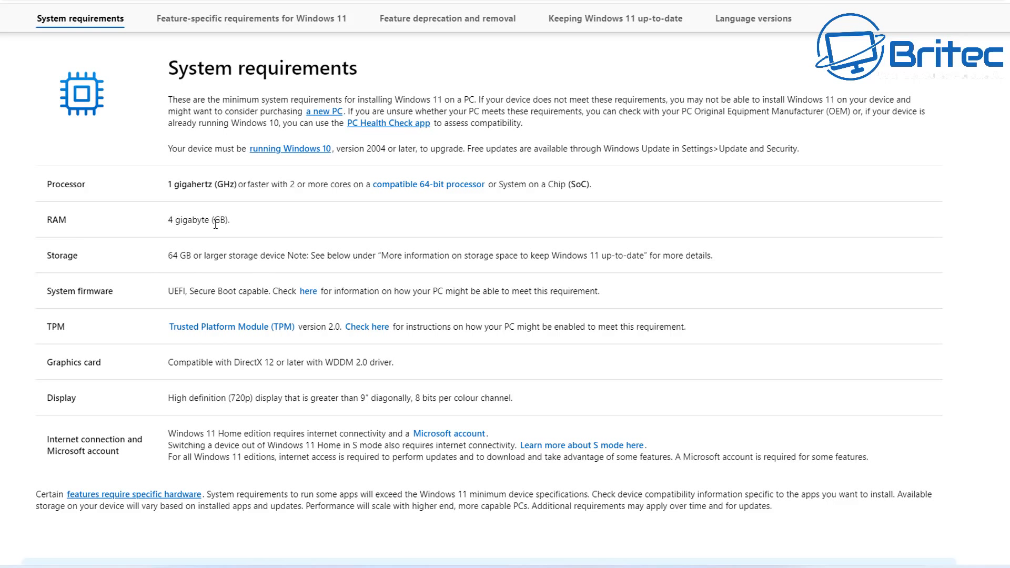
mouse_move(233, 221)
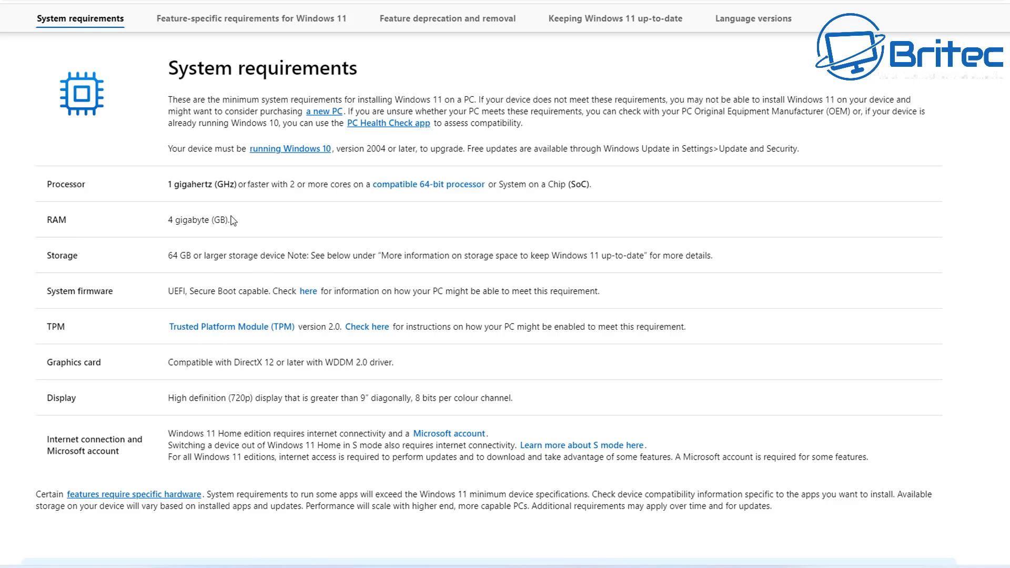
mouse_move(164, 342)
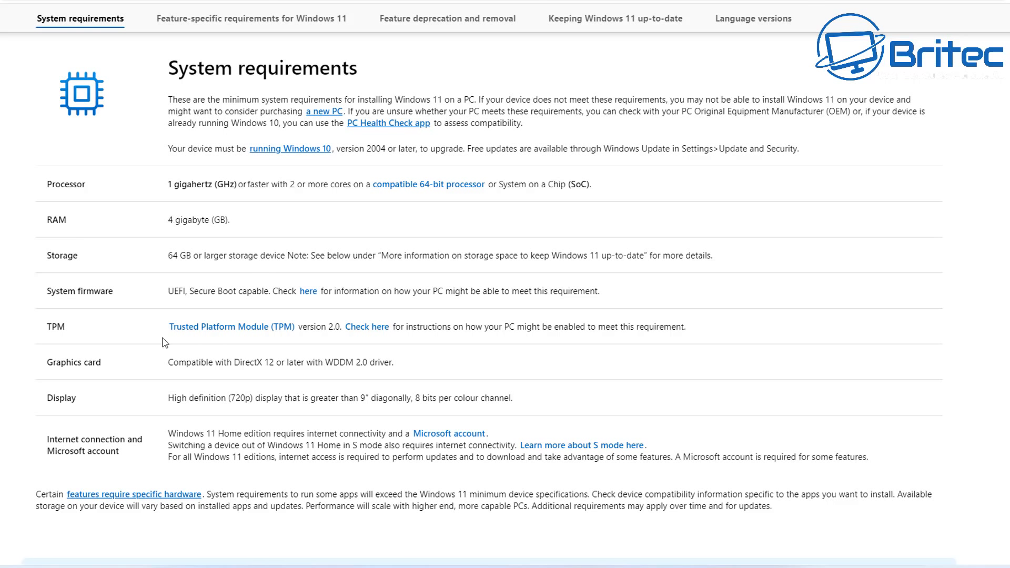
mouse_move(148, 333)
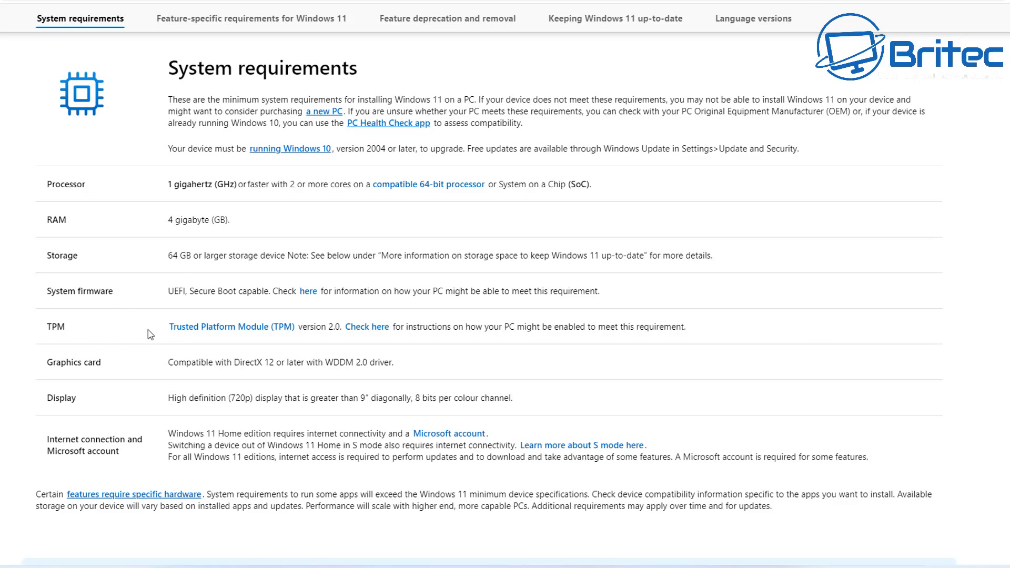
mouse_move(141, 345)
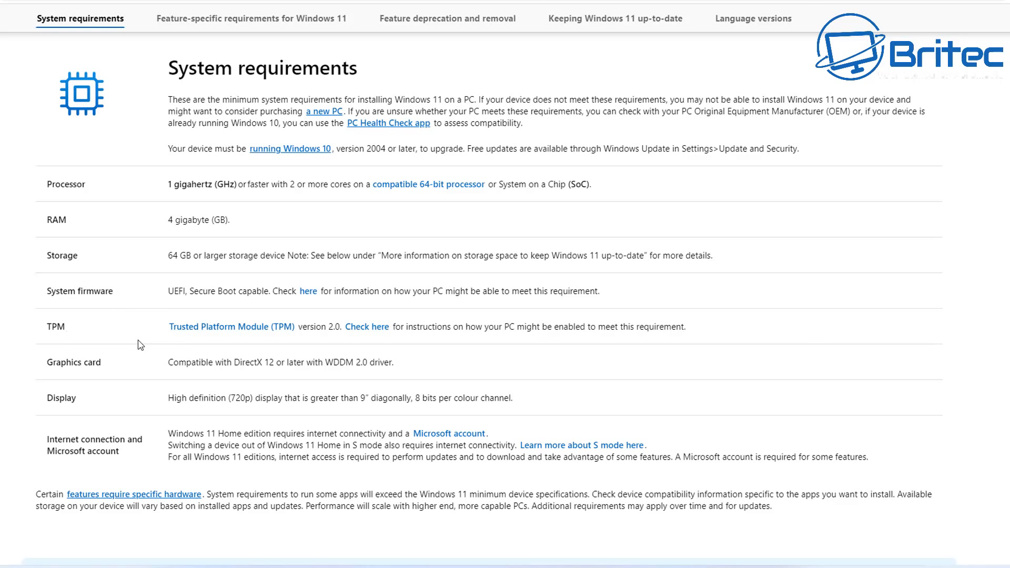
mouse_move(231, 327)
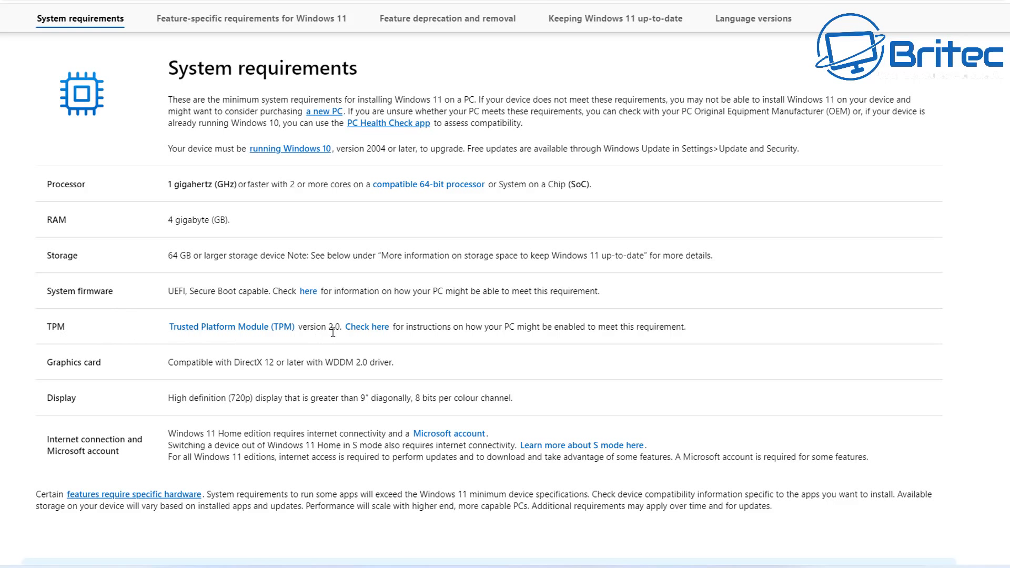
mouse_move(244, 352)
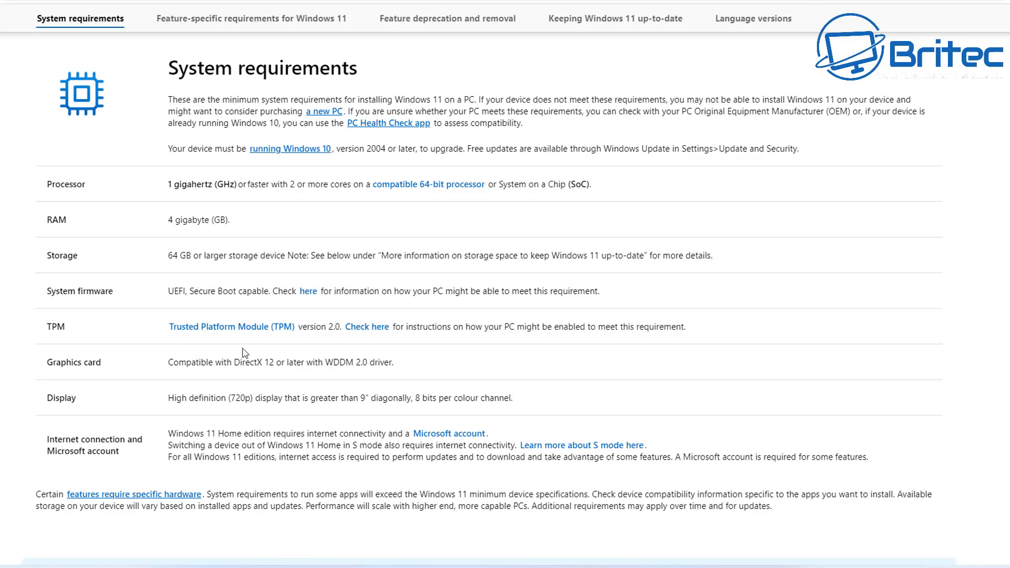
mouse_move(359, 318)
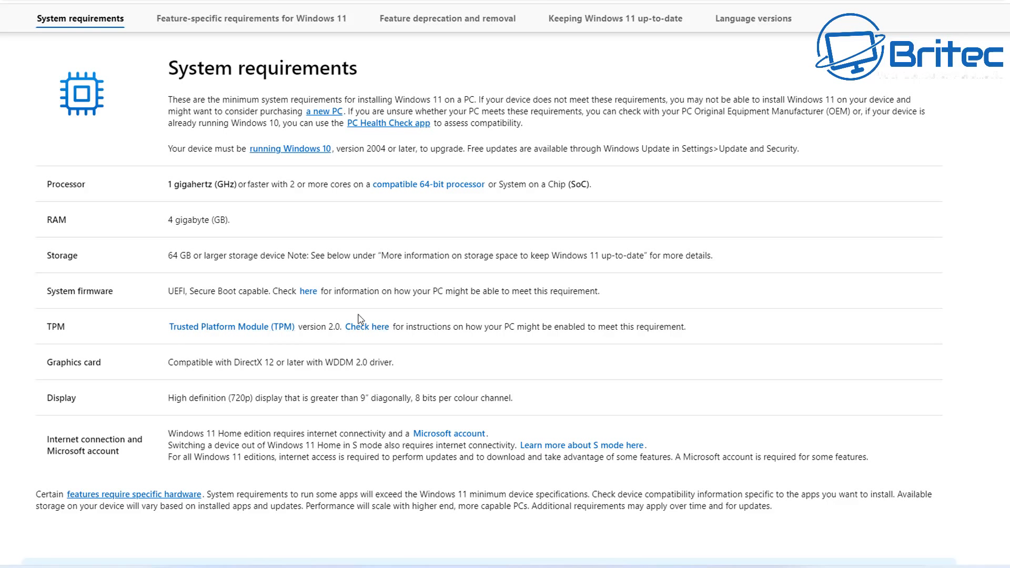
mouse_move(324, 316)
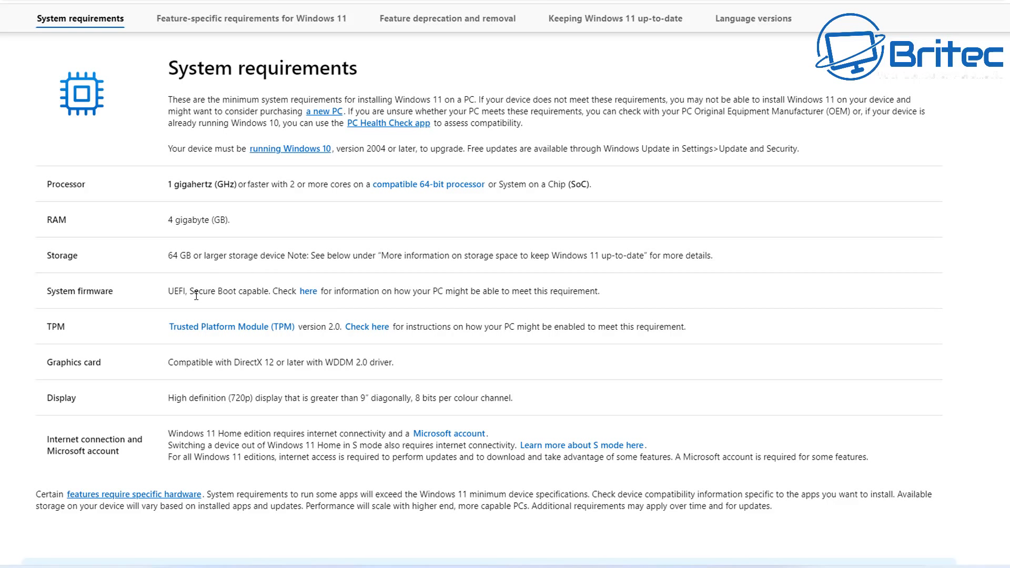
mouse_move(268, 302)
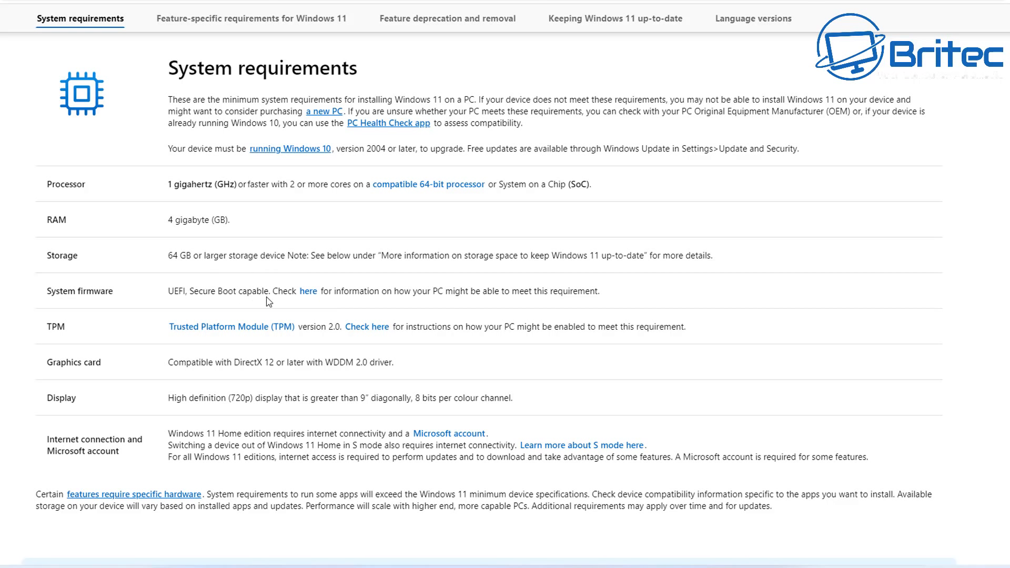
mouse_move(226, 416)
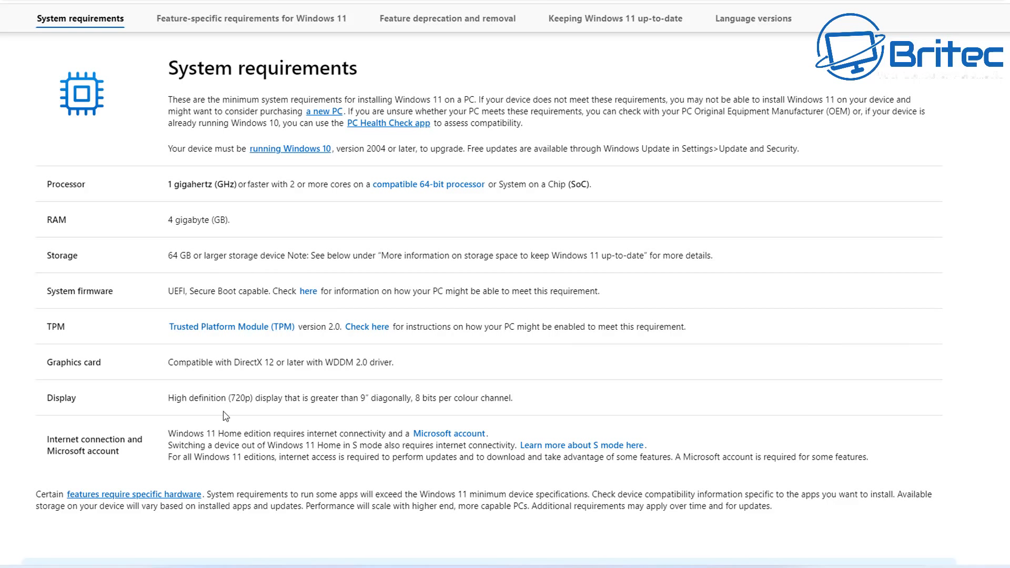
mouse_move(298, 393)
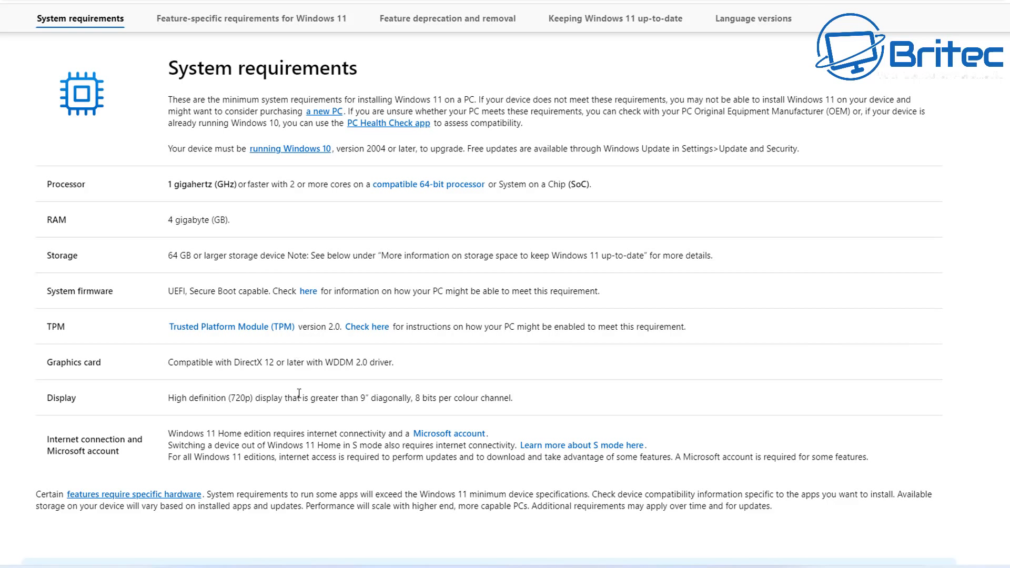
mouse_move(305, 395)
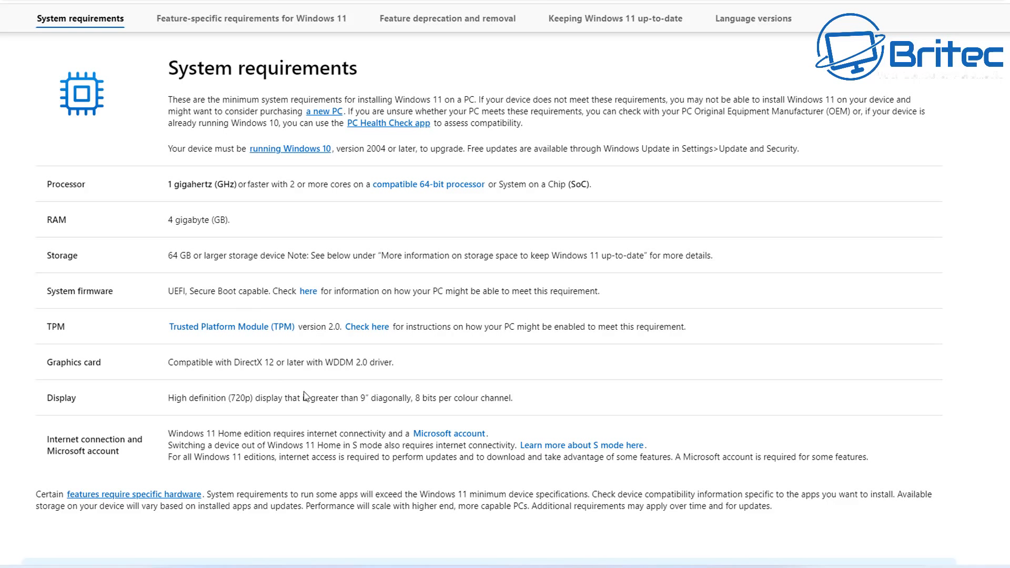
mouse_move(306, 396)
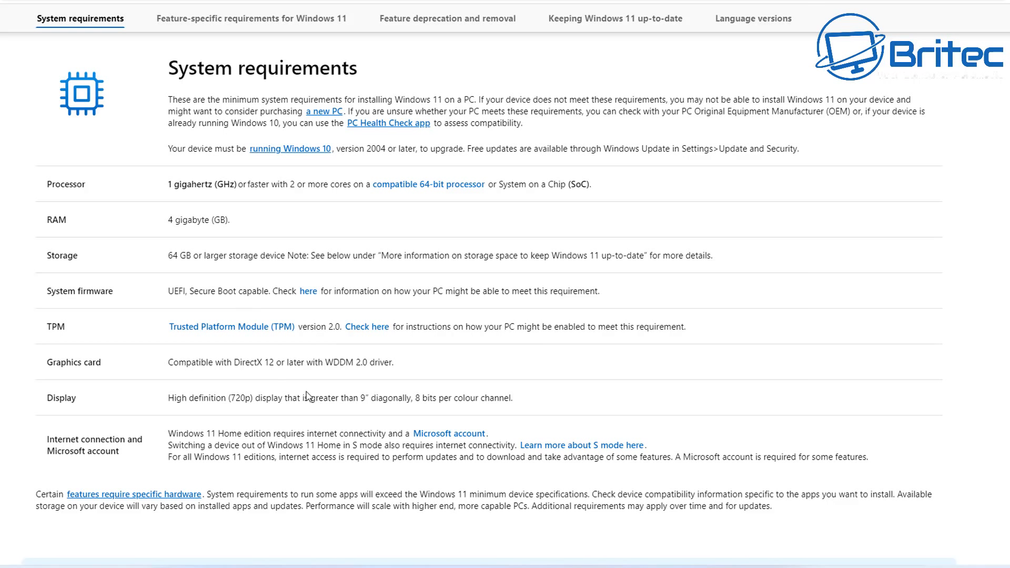
mouse_move(307, 392)
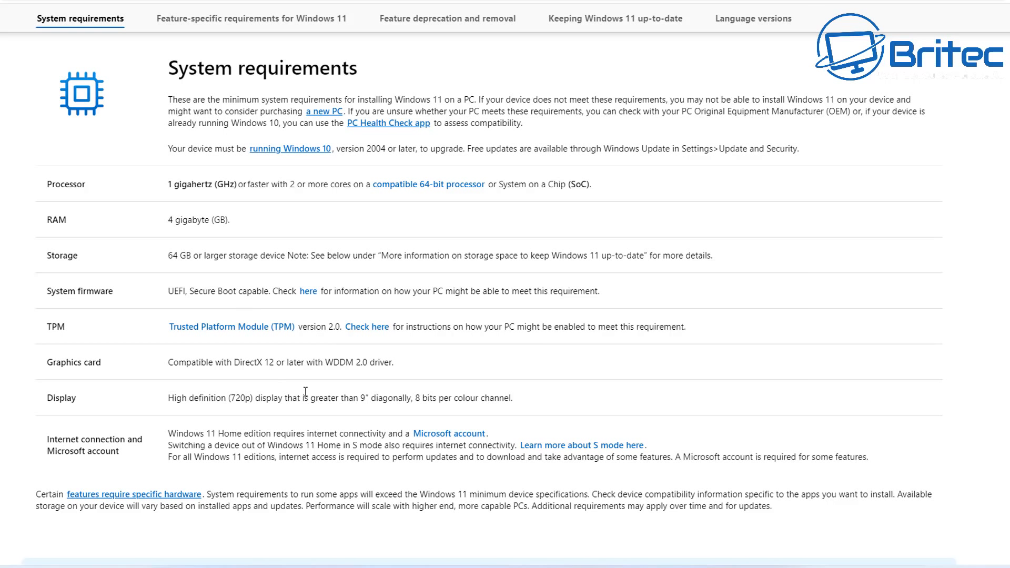
mouse_move(316, 384)
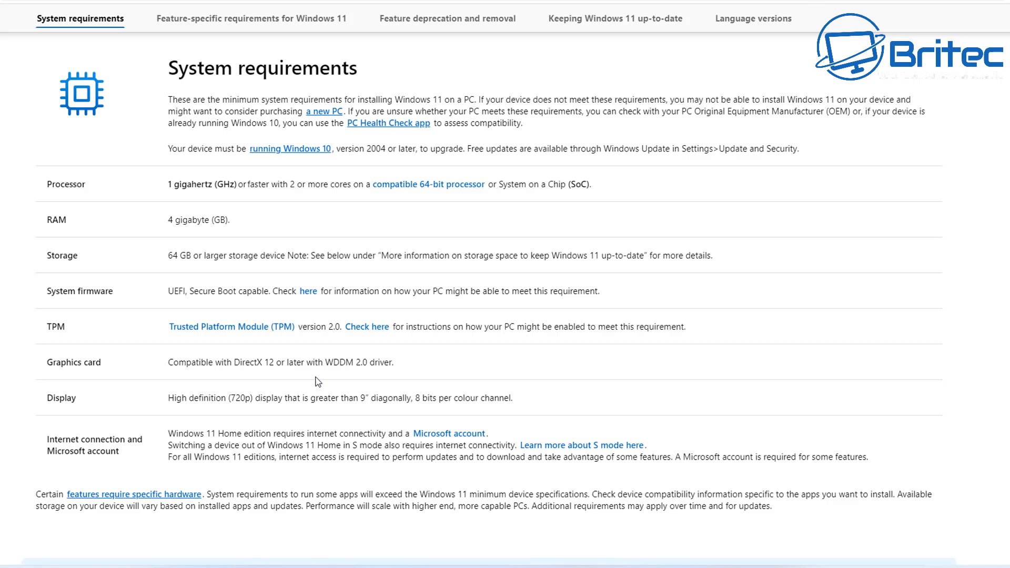
mouse_move(322, 377)
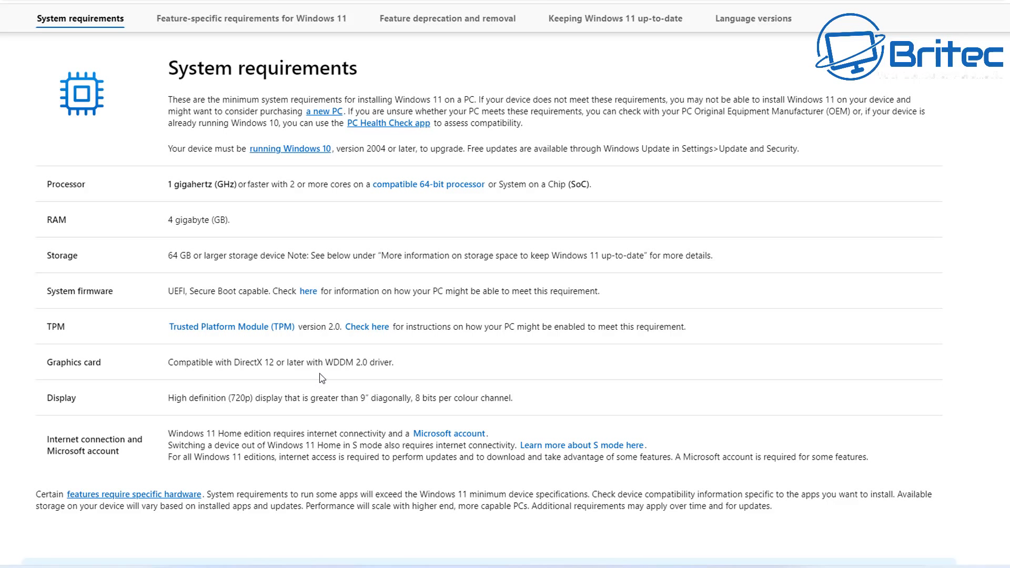
mouse_move(538, 372)
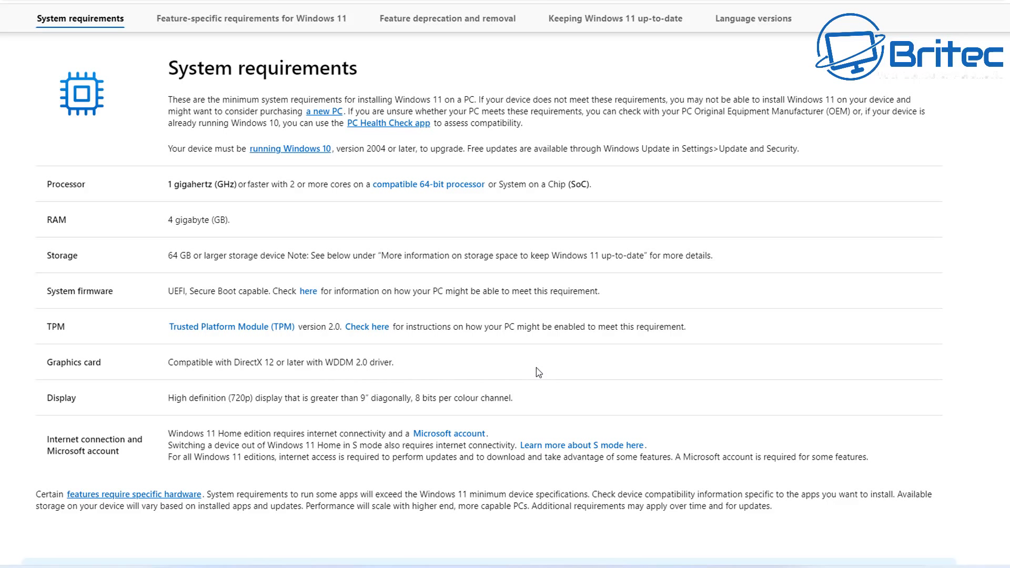
mouse_move(414, 367)
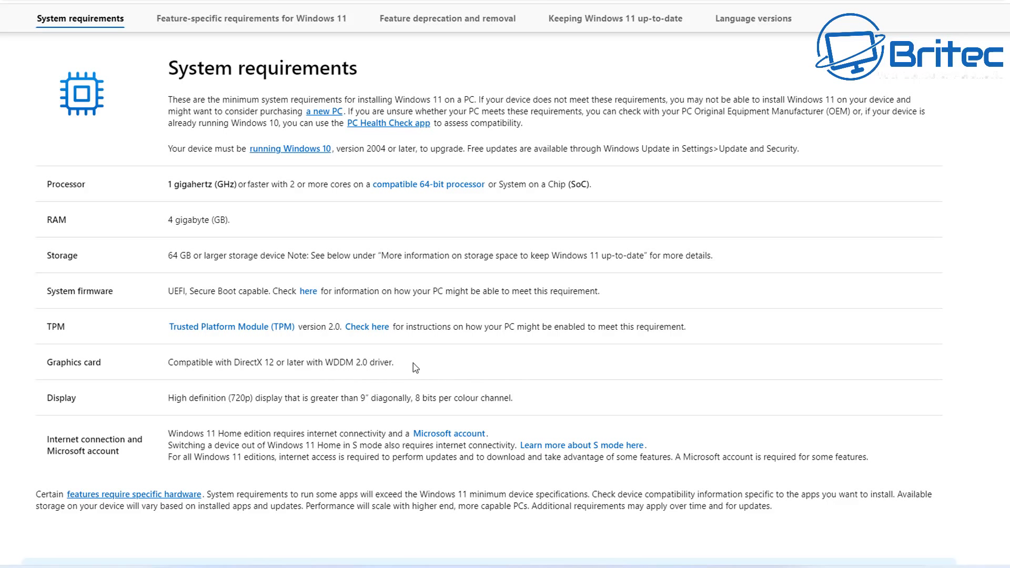
mouse_move(519, 326)
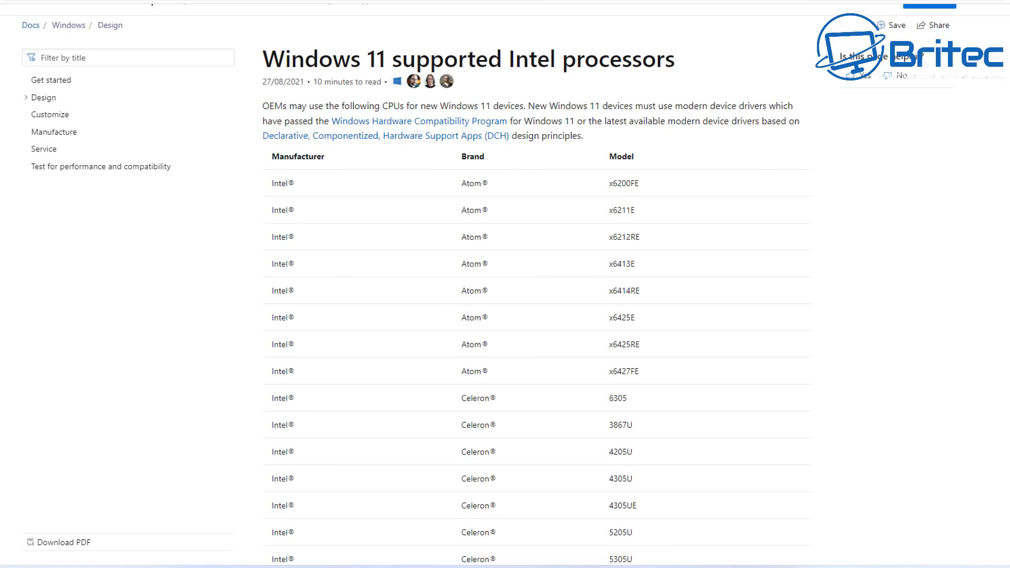
Step: Scroll the supported processors table from Intel Atom and Celeron models to AMD EPYC
scroll(down, 3)
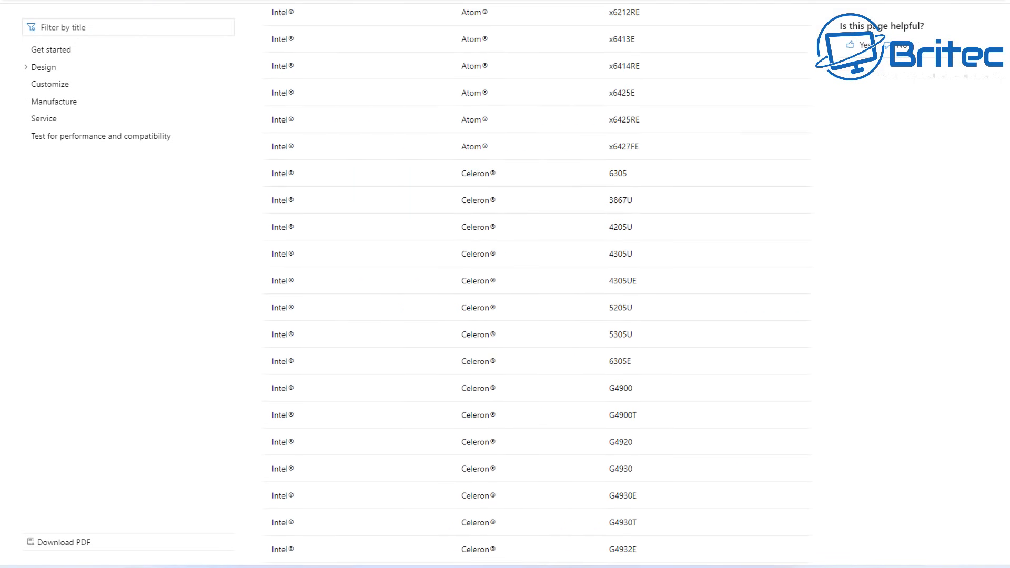
scroll(down, 3)
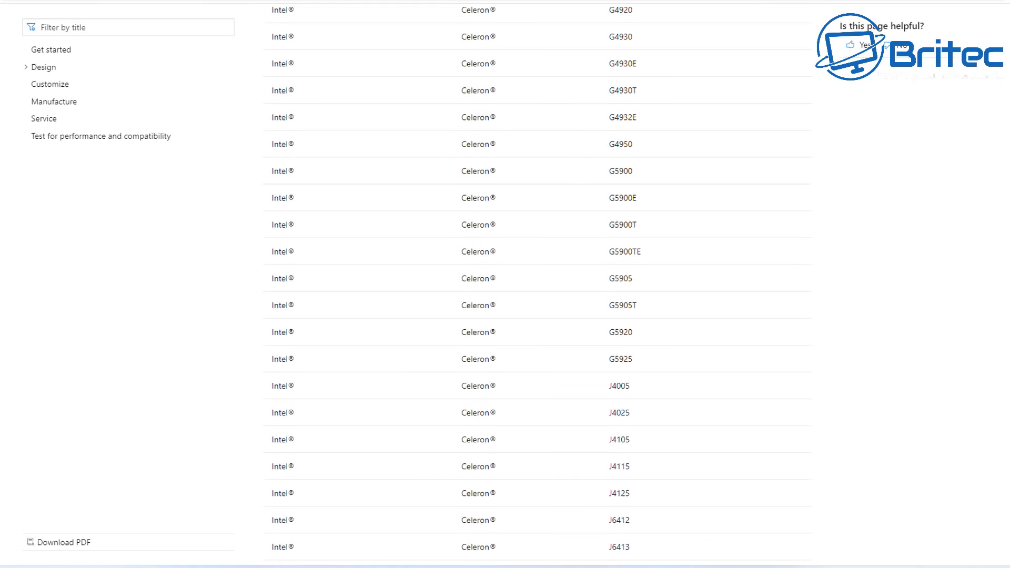
scroll(down, 3)
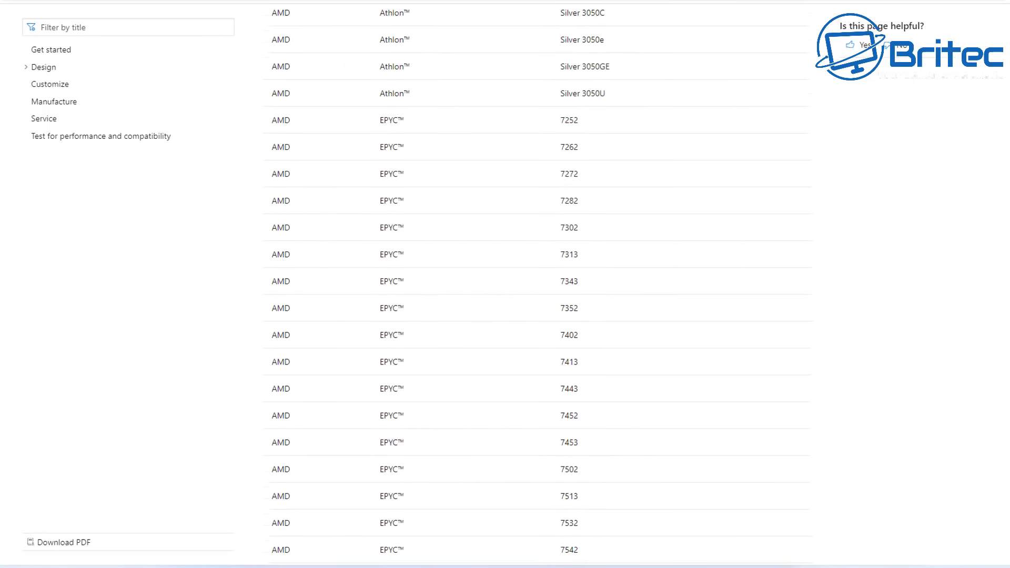
scroll(down, 3)
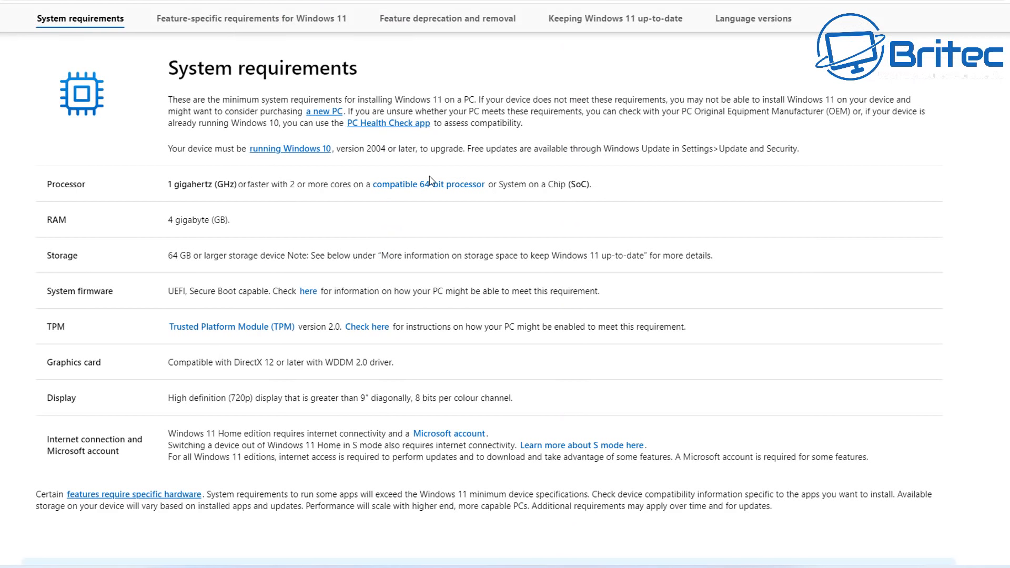
mouse_move(428, 184)
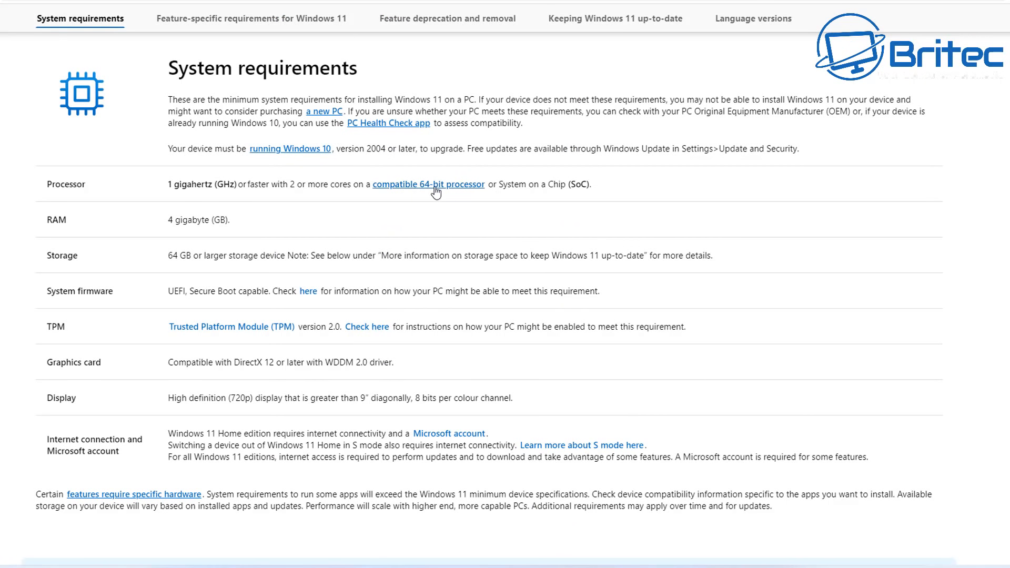
mouse_move(447, 191)
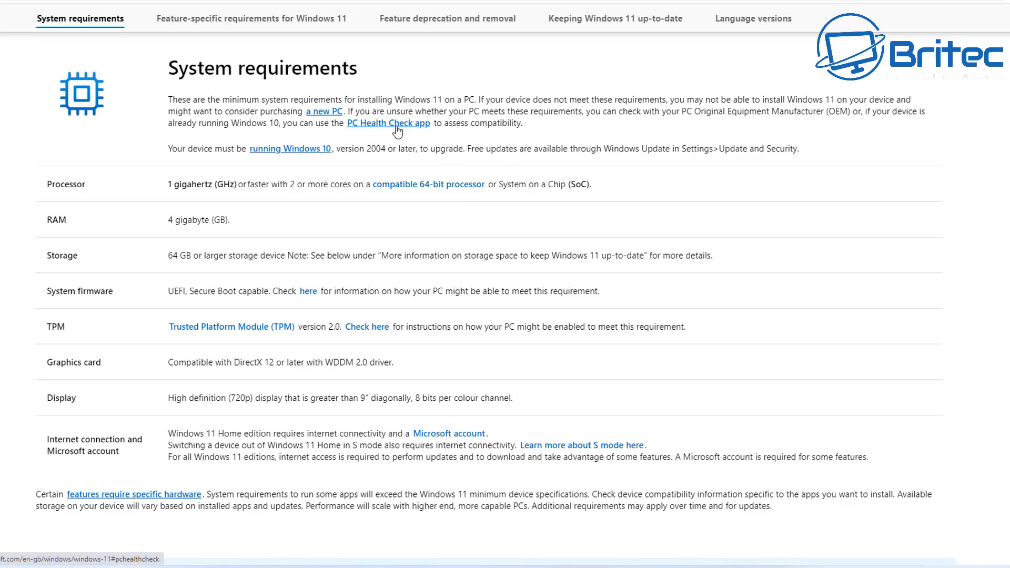
mouse_move(383, 135)
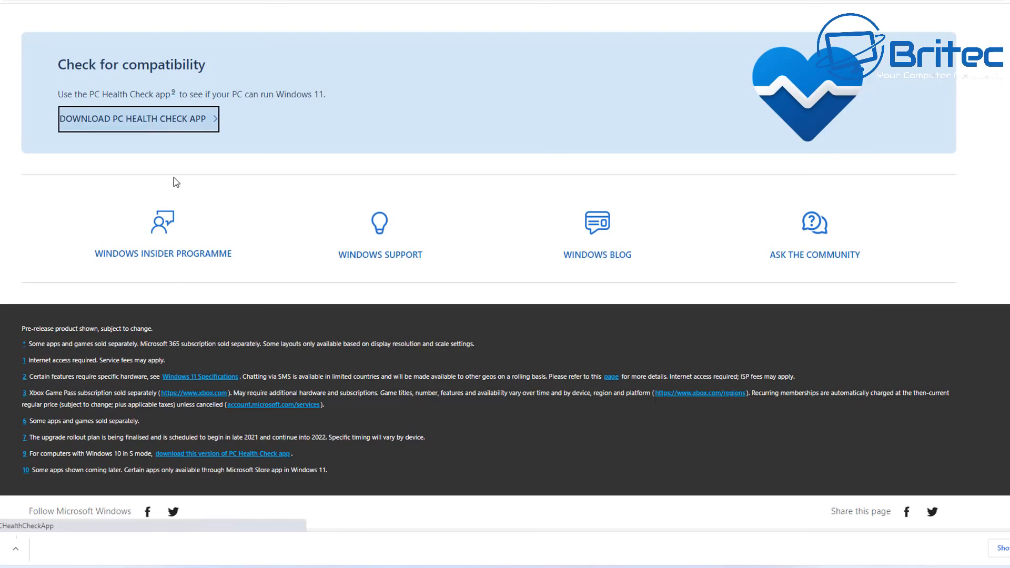
Step: Download and launch the PC Health Check app from Check for compatibility
click(138, 118)
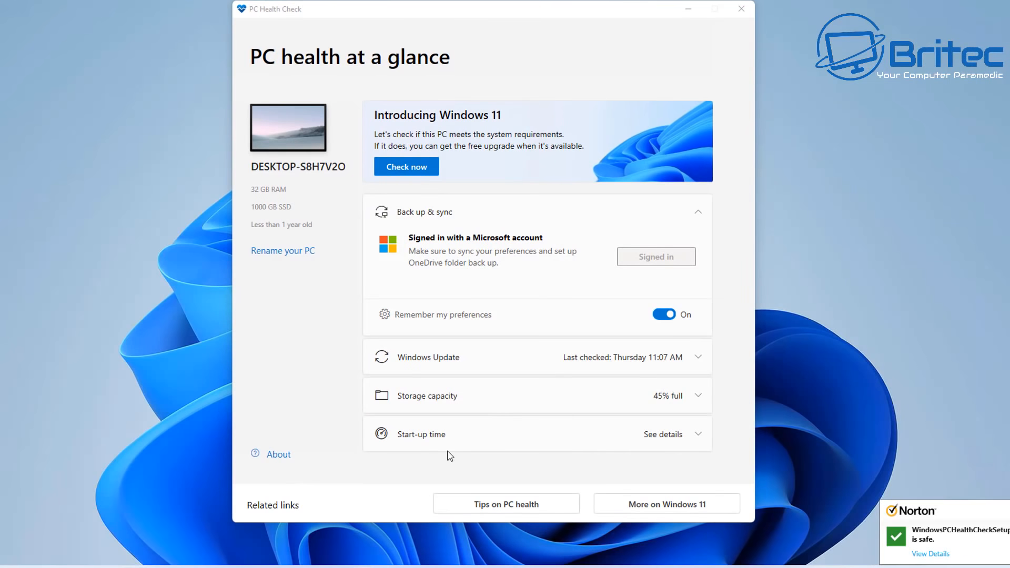
mouse_move(417, 424)
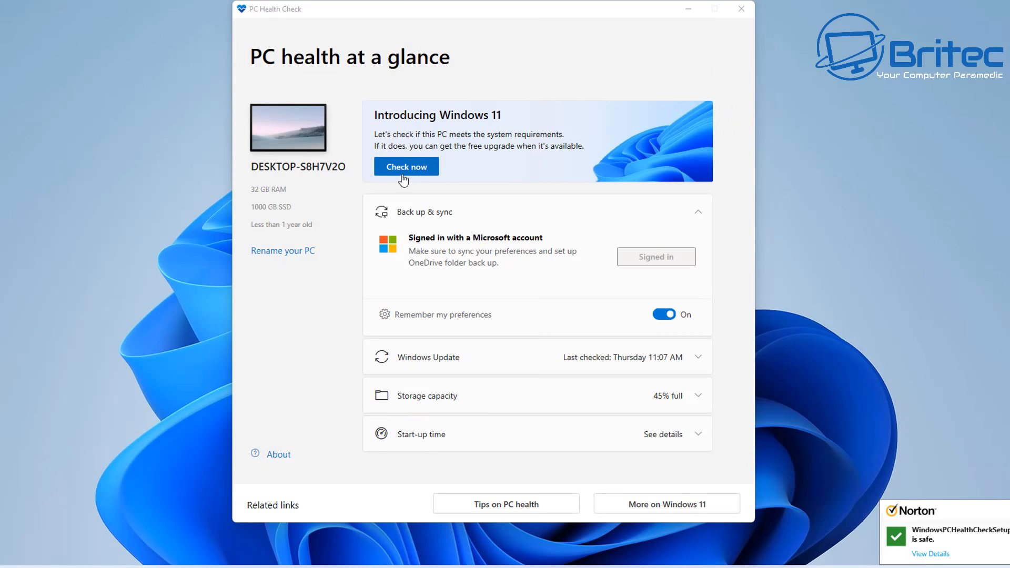
Step: Run Check now, scroll through all requirement results, then close the results dialog
click(405, 166)
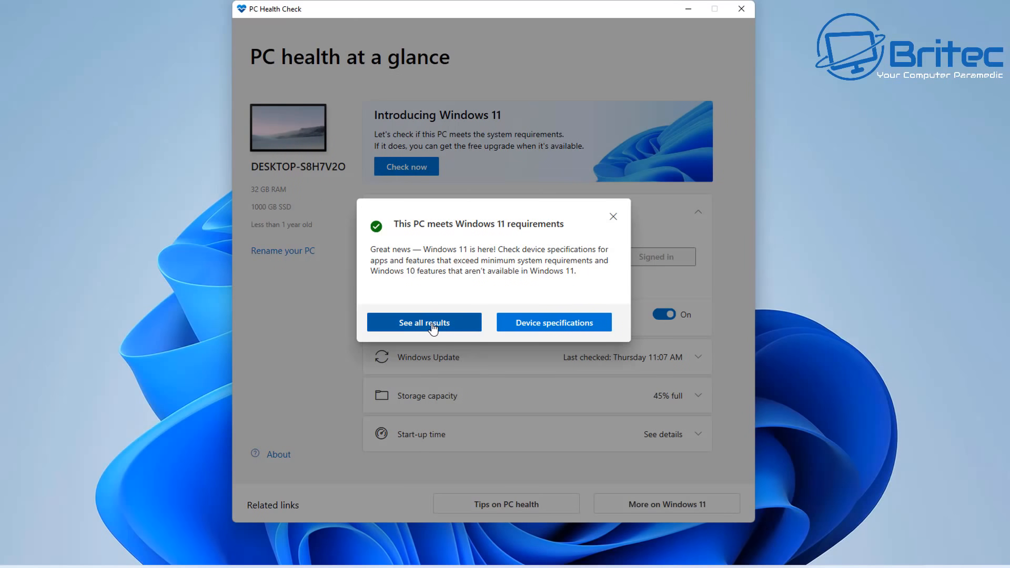
click(424, 322)
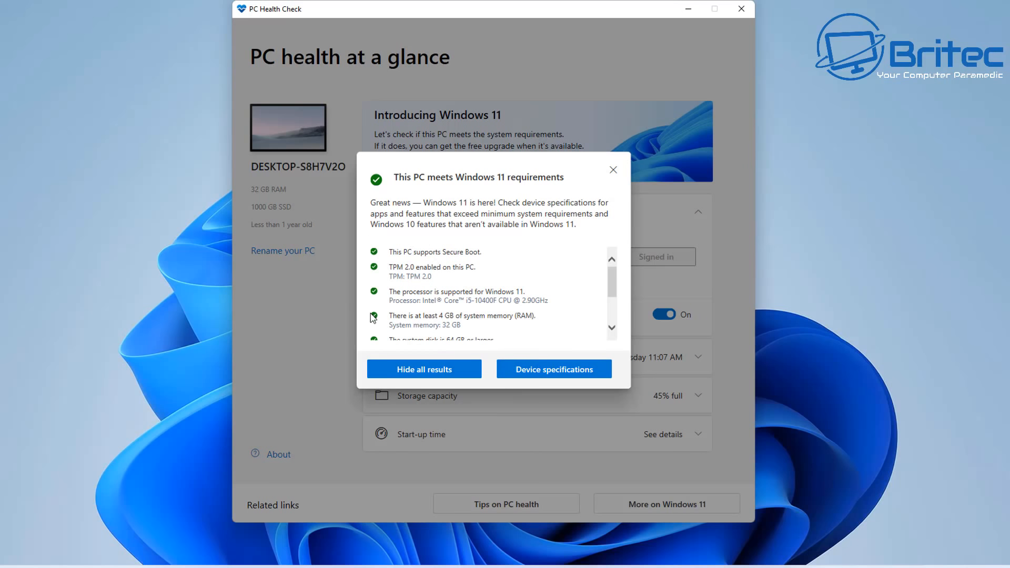
scroll(down, 3)
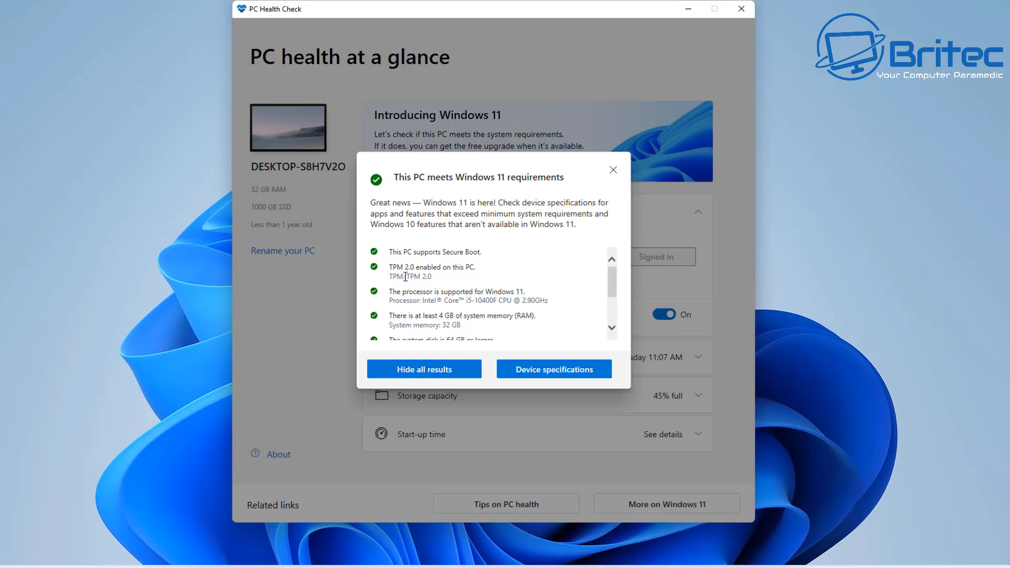
scroll(down, 3)
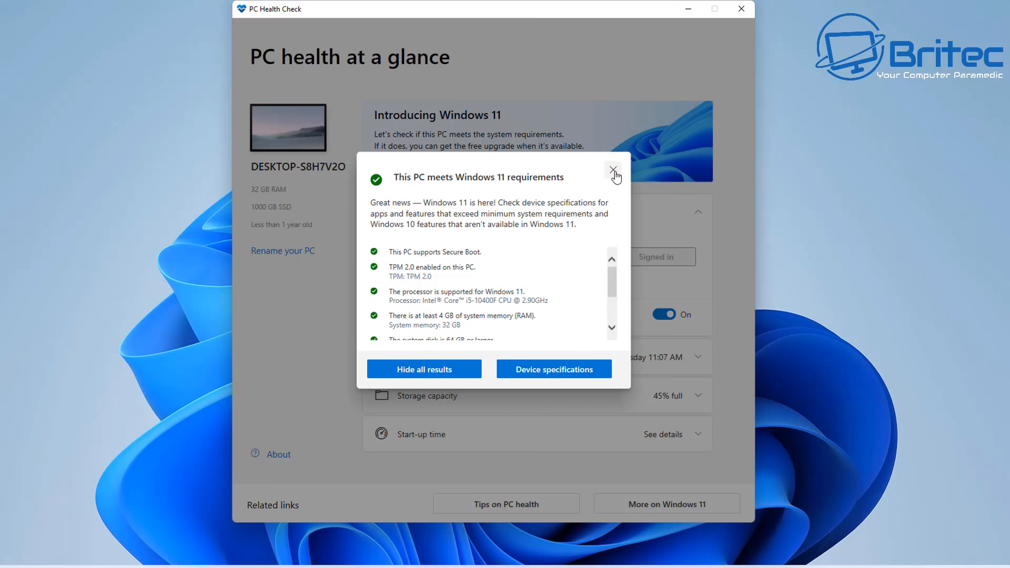
click(615, 170)
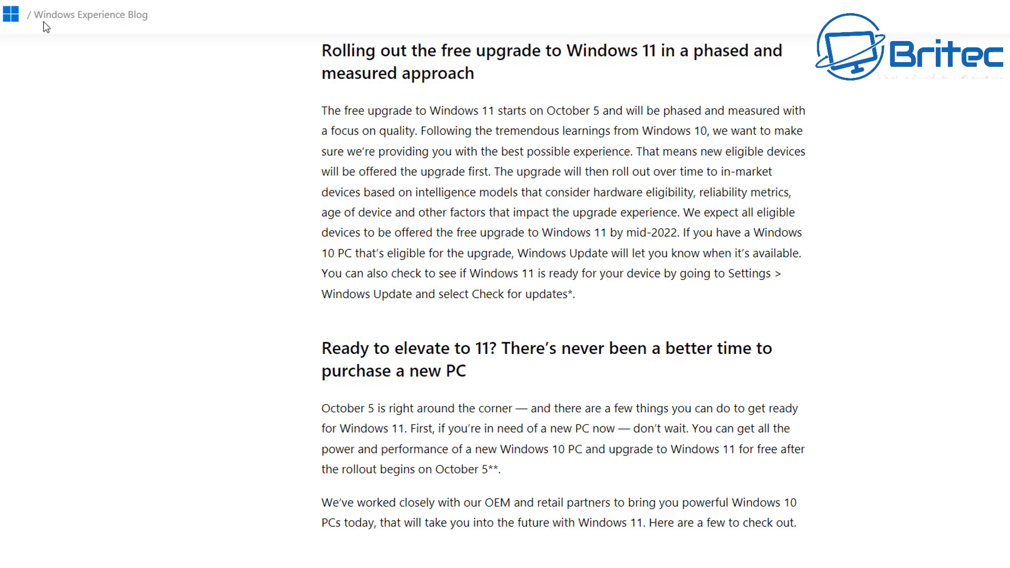
mouse_move(316, 32)
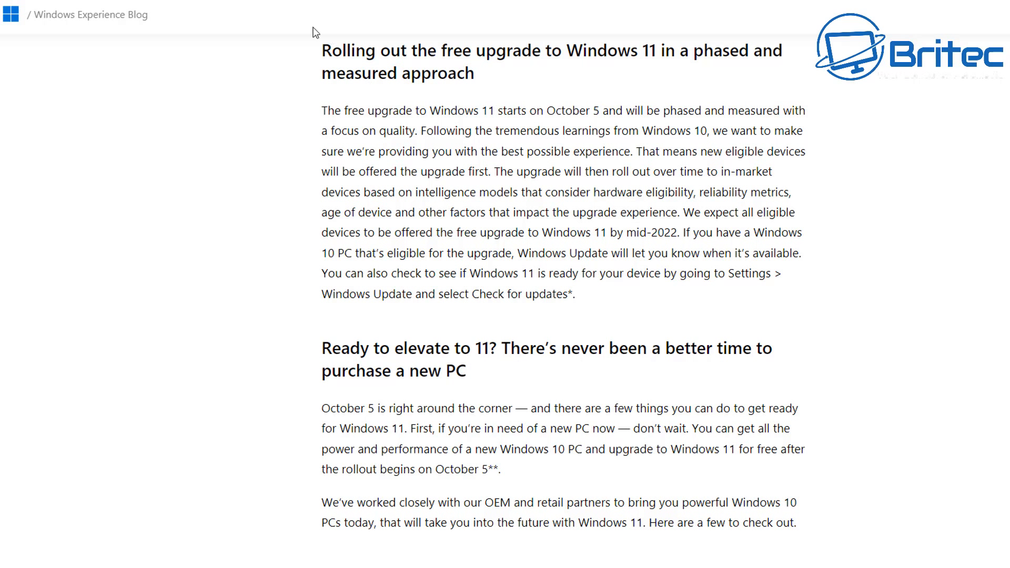
mouse_move(676, 176)
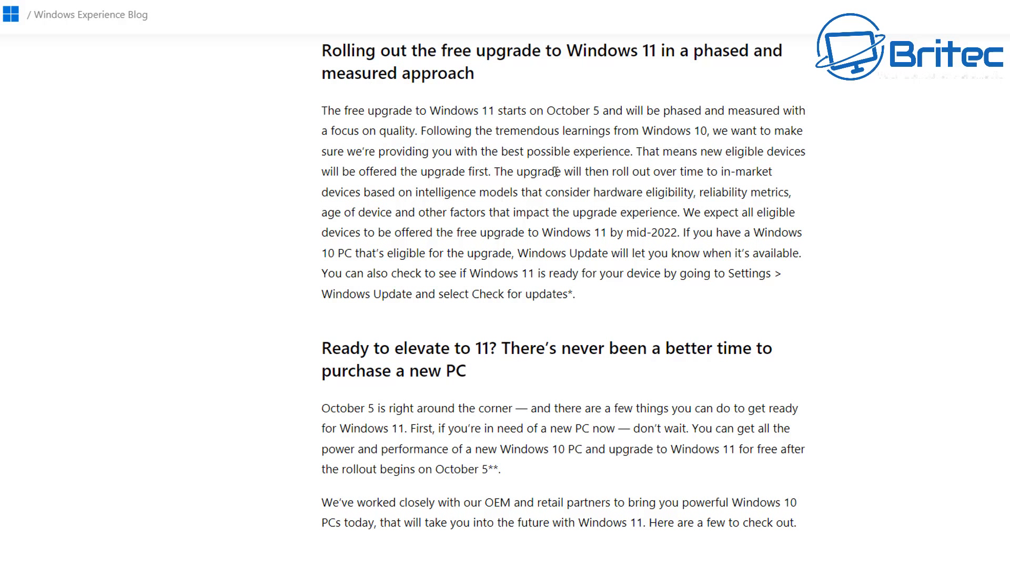
mouse_move(528, 186)
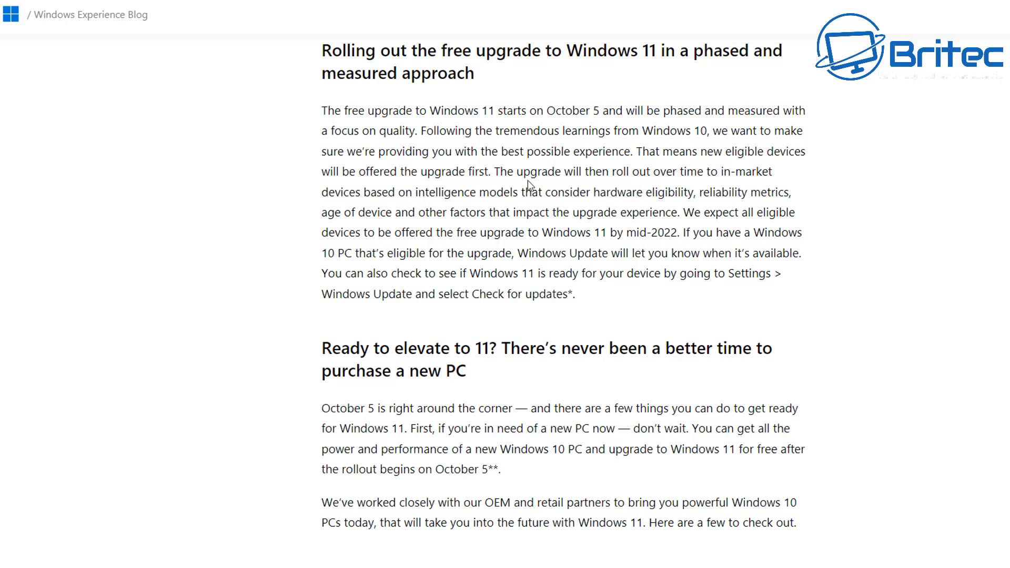
mouse_move(419, 129)
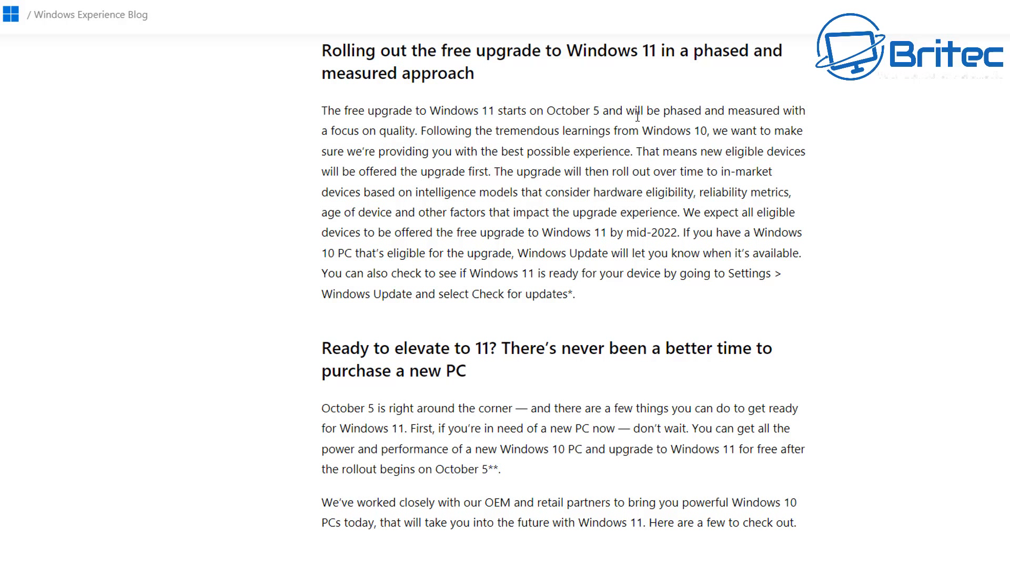
mouse_move(745, 133)
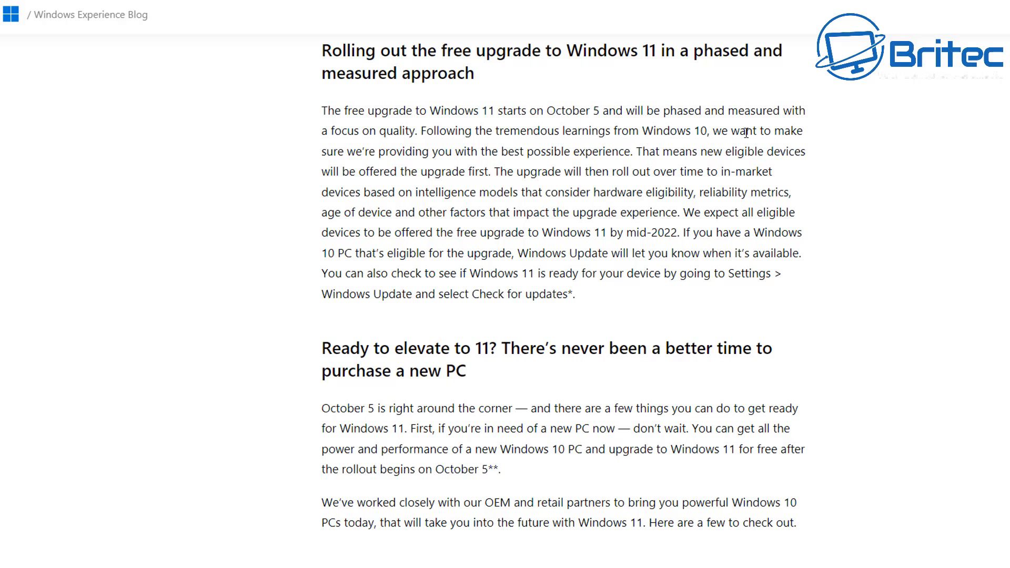
mouse_move(957, 156)
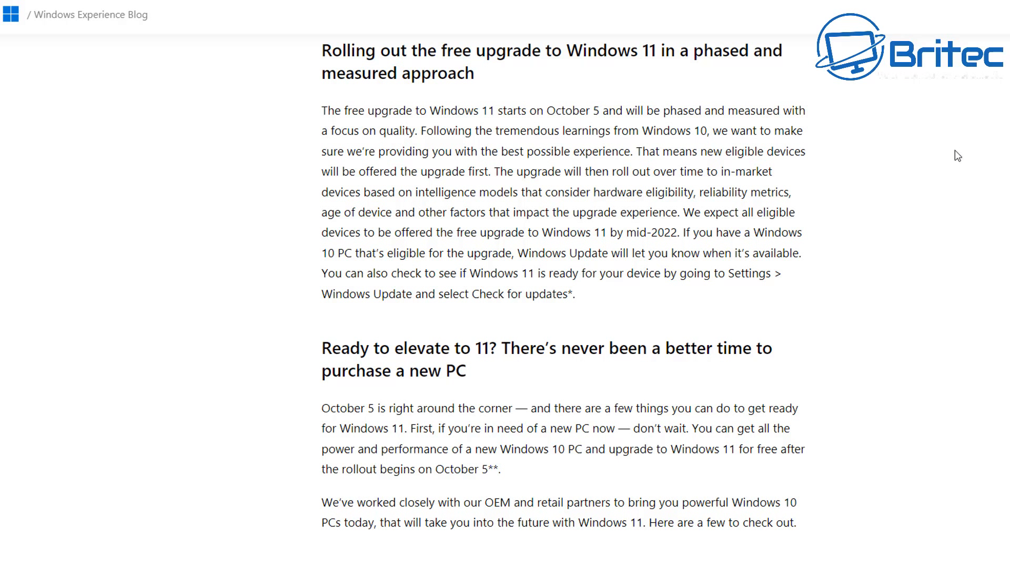
mouse_move(446, 143)
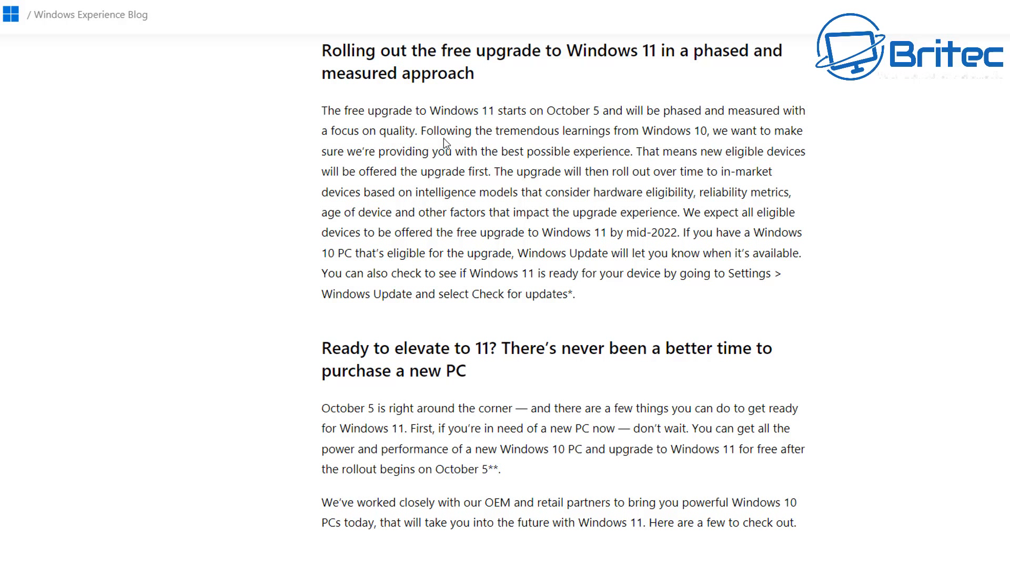
mouse_move(692, 258)
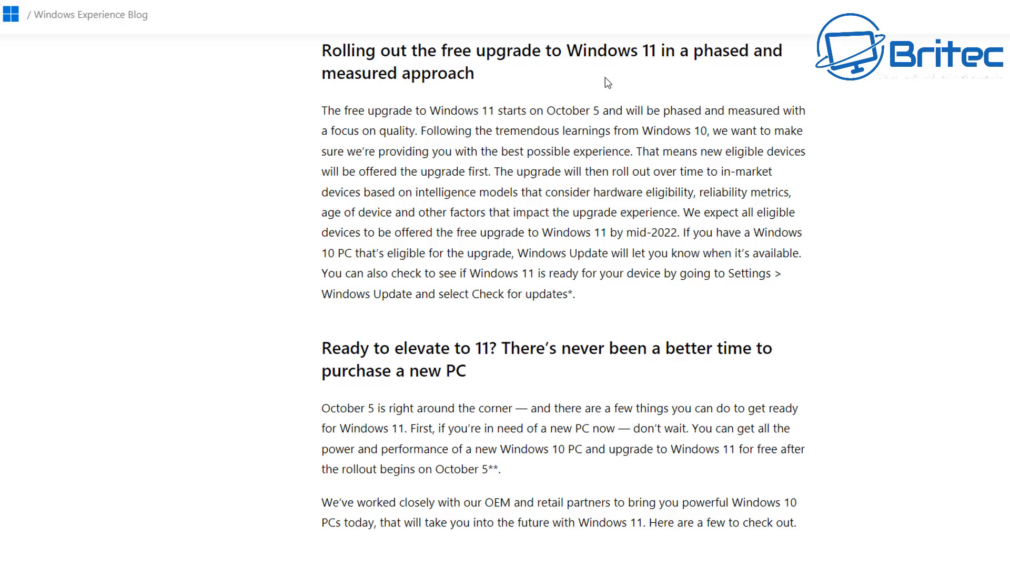
mouse_move(589, 275)
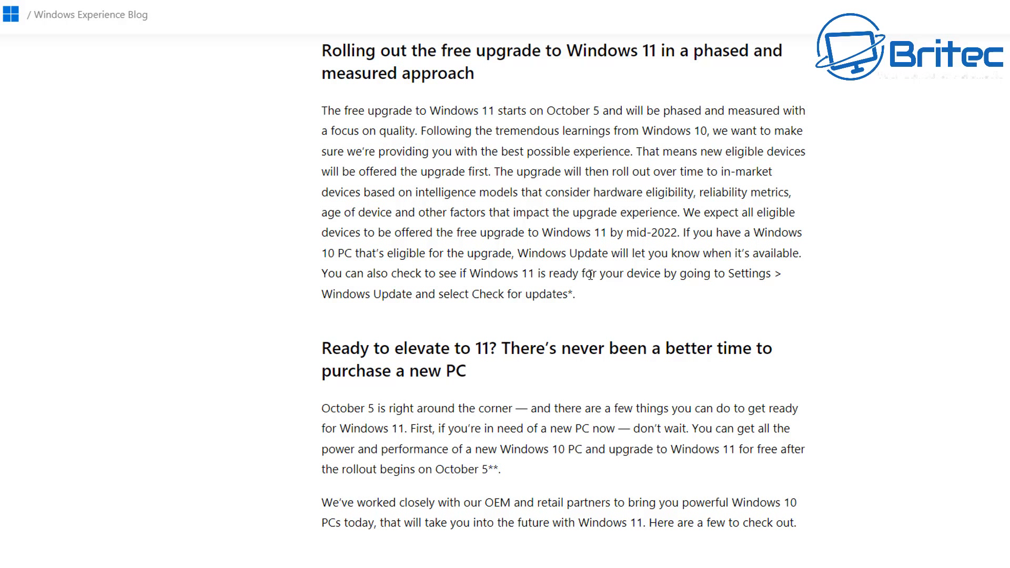
mouse_move(610, 294)
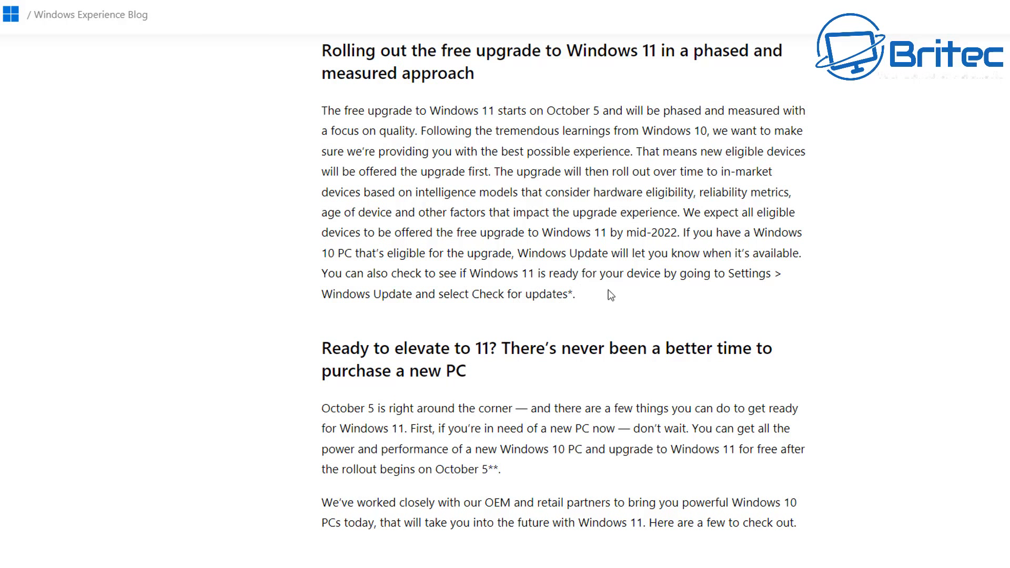
mouse_move(953, 260)
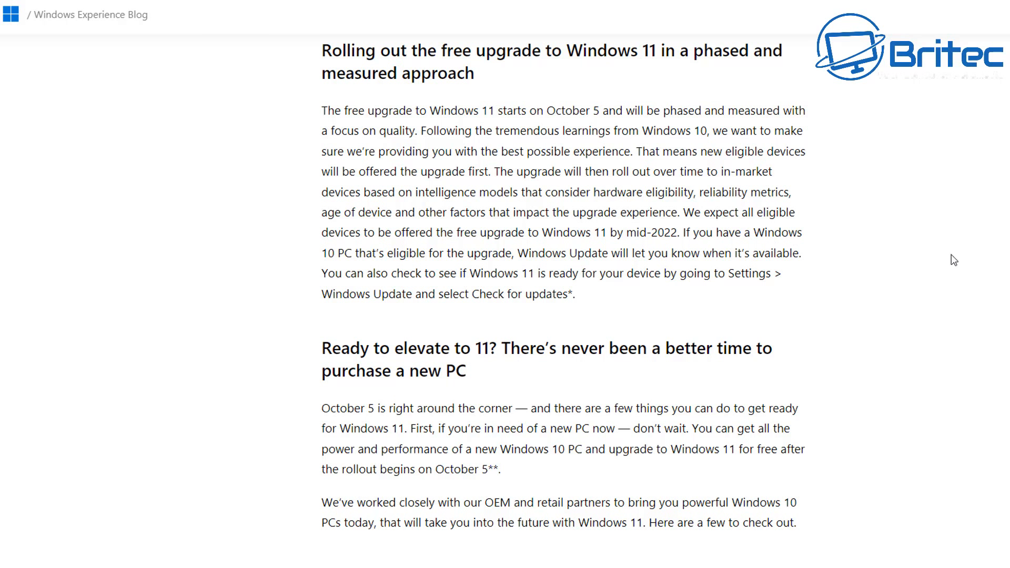
mouse_move(964, 314)
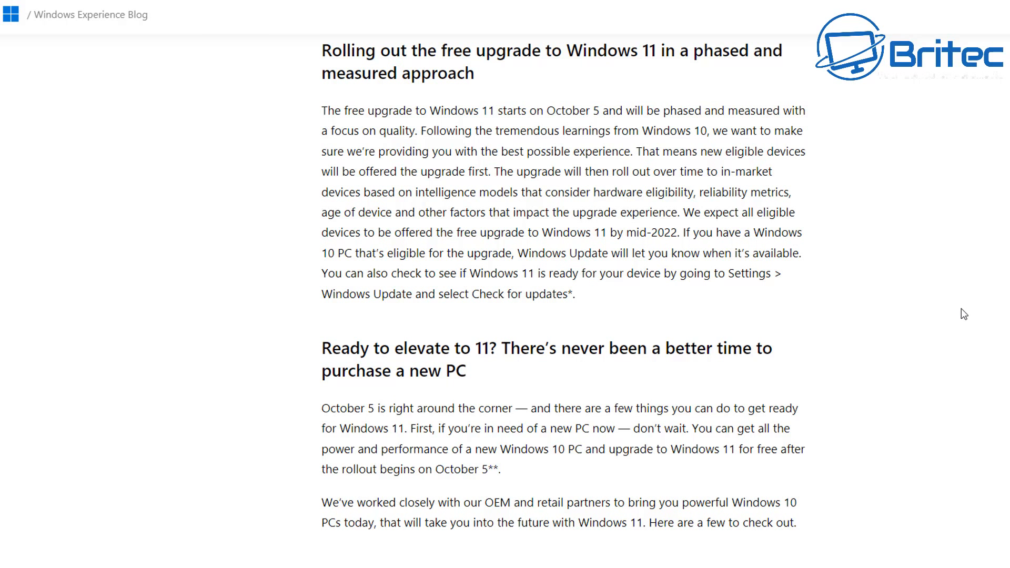
Step: Highlight the sentence about rolling out upgrades based on intelligence models
drag(492, 167, 677, 208)
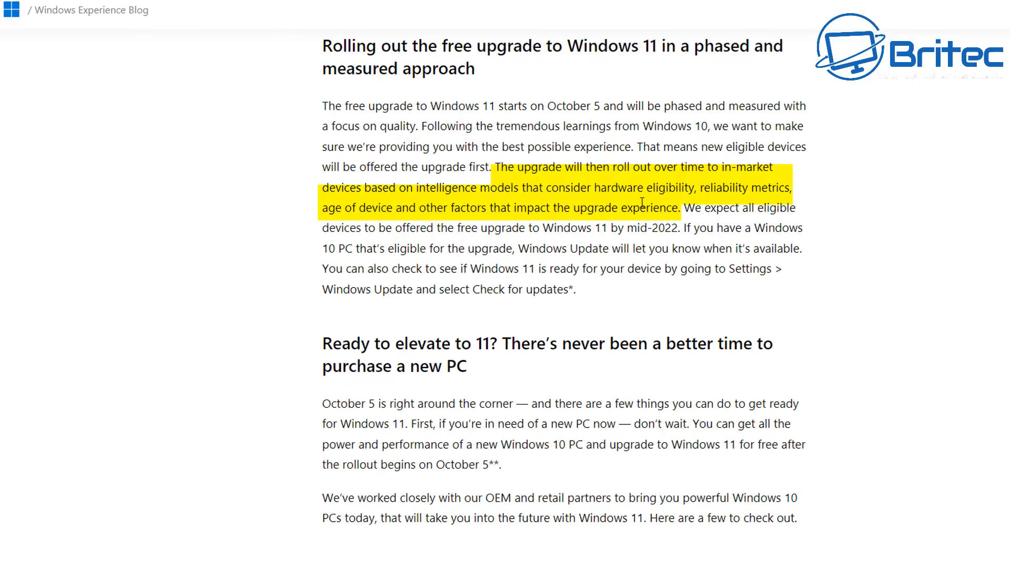
mouse_move(732, 196)
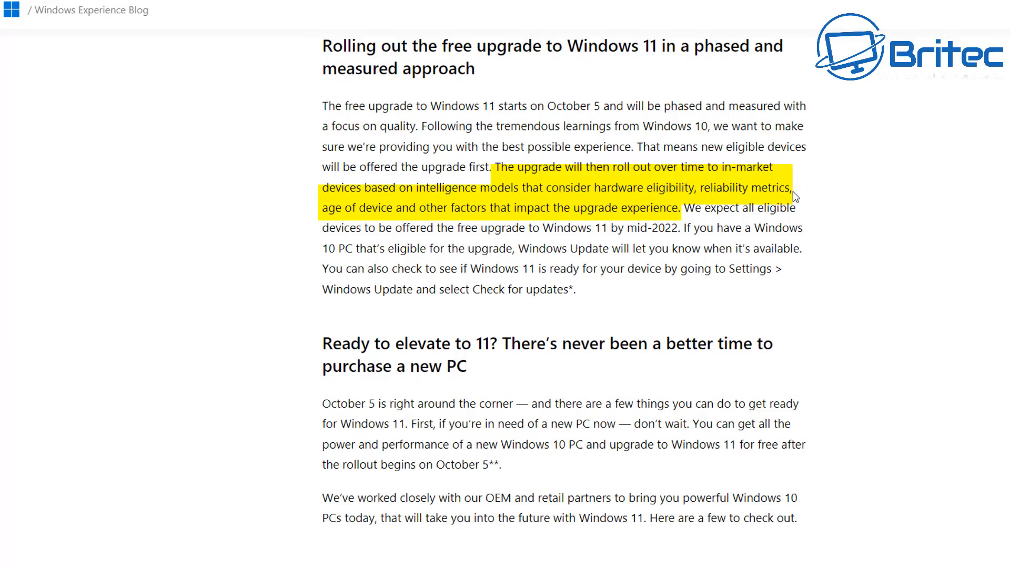
mouse_move(400, 213)
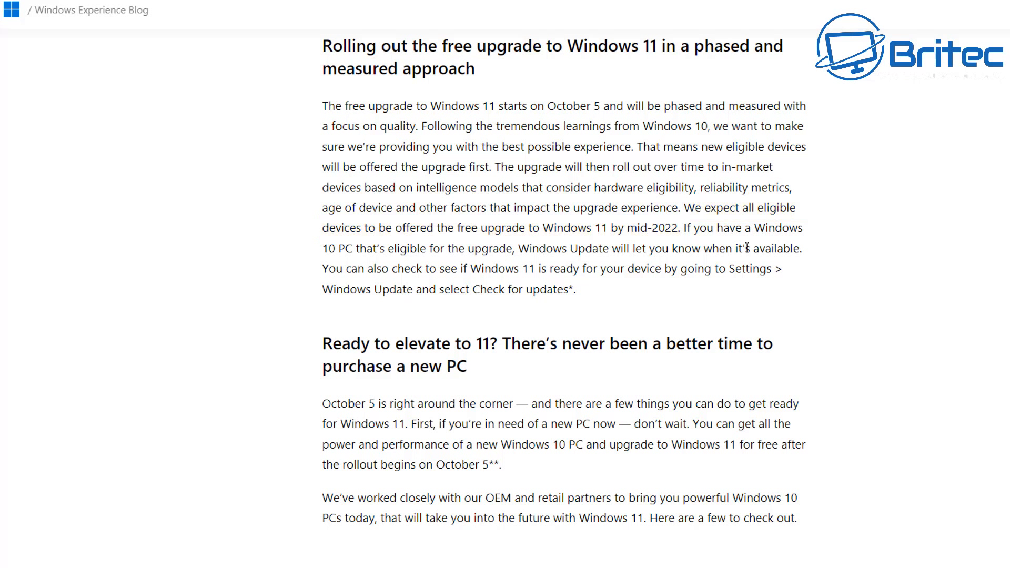
mouse_move(662, 314)
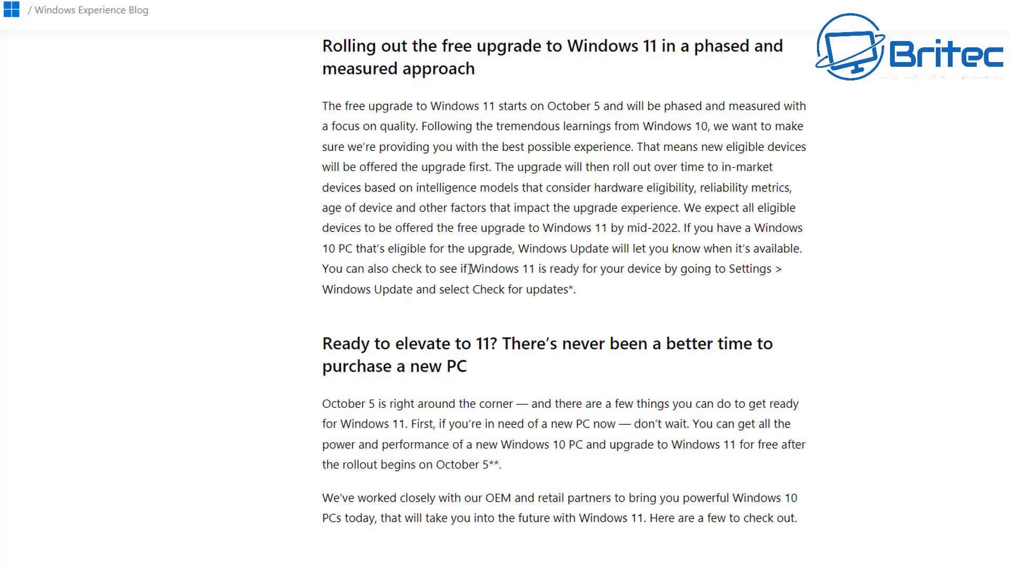
mouse_move(634, 286)
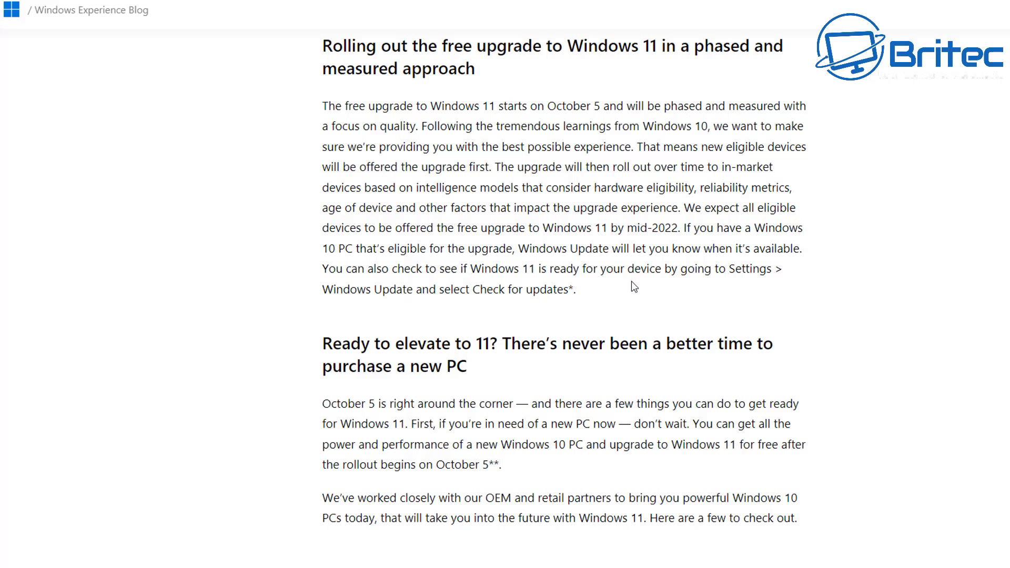
mouse_move(504, 246)
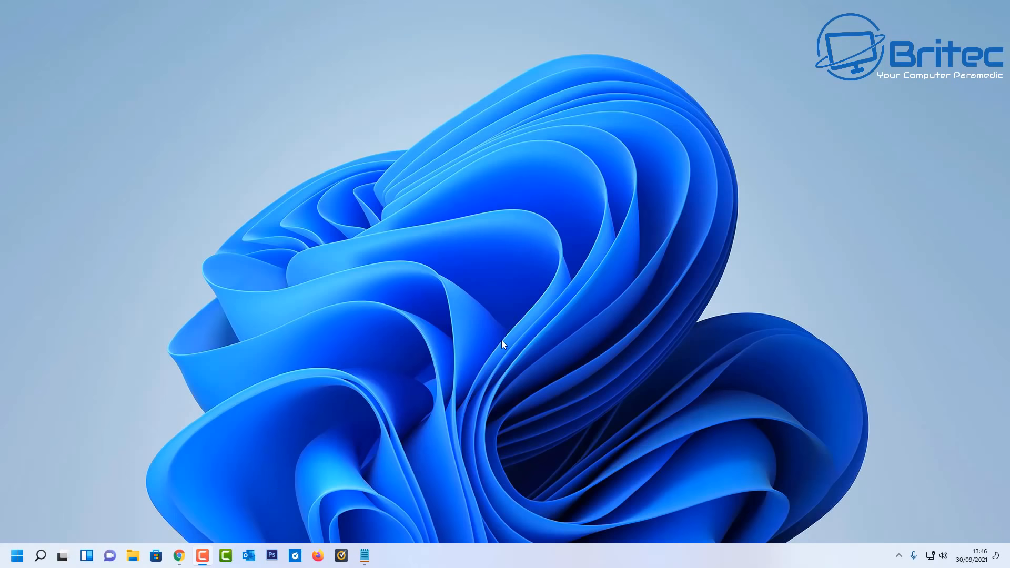
mouse_move(344, 342)
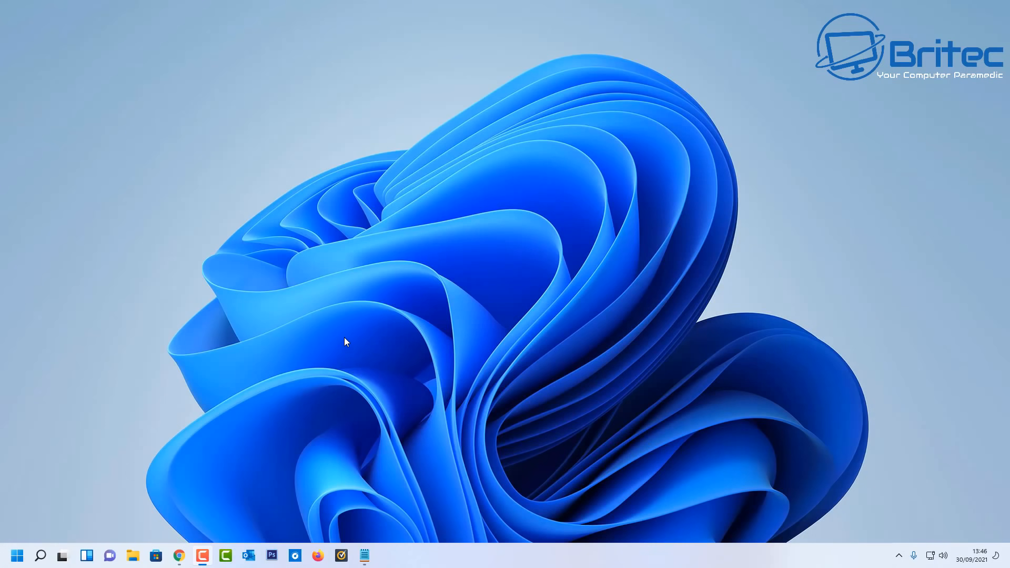
mouse_move(430, 361)
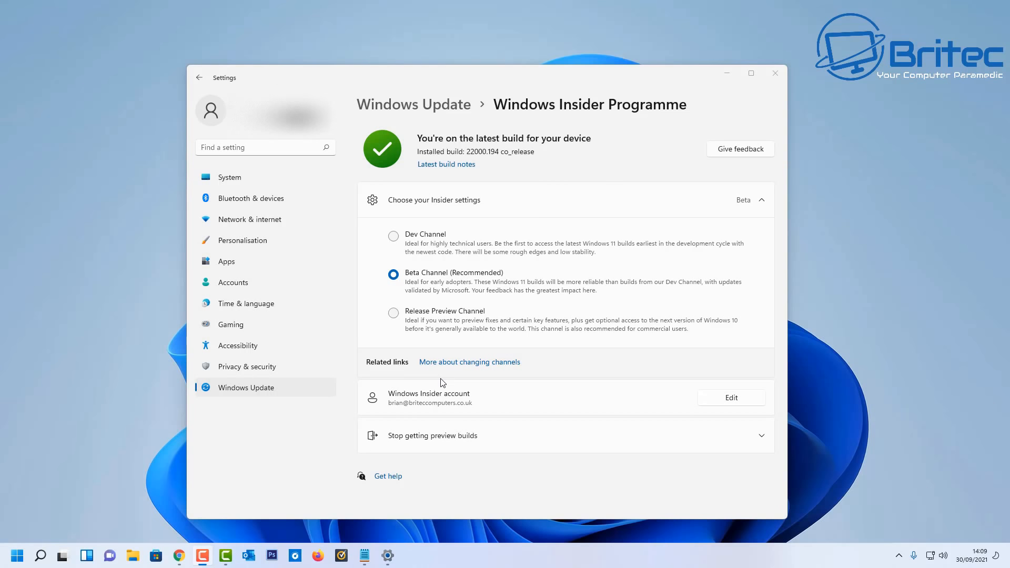
mouse_move(230, 177)
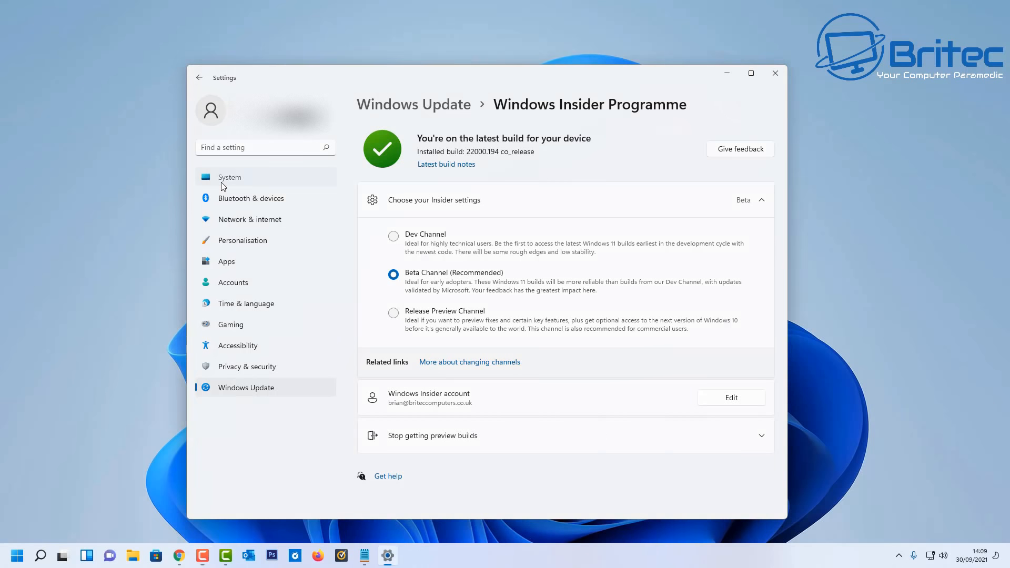
Step: Go to the System page, then to Personalisation with its theme options
click(229, 178)
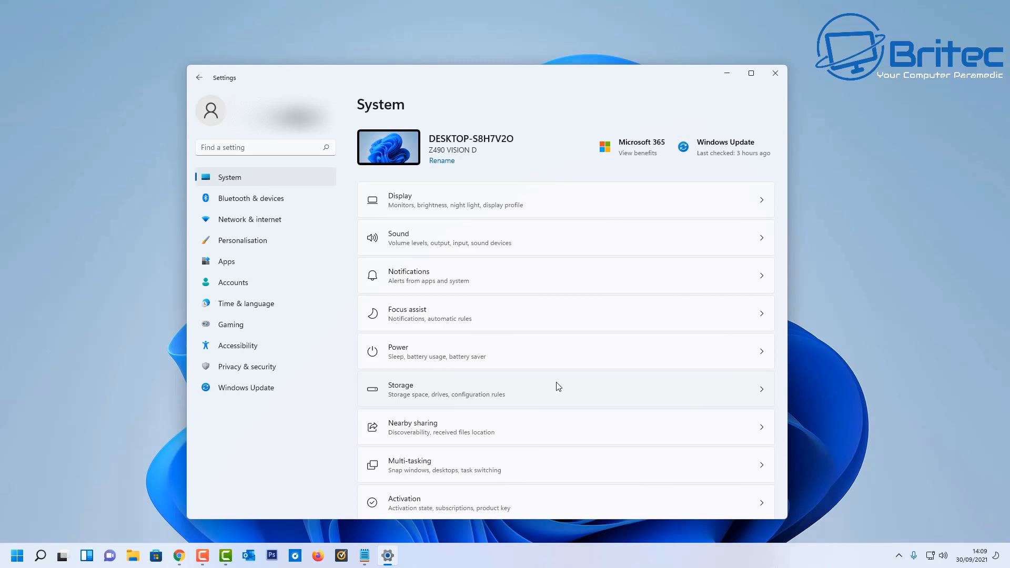
mouse_move(438, 329)
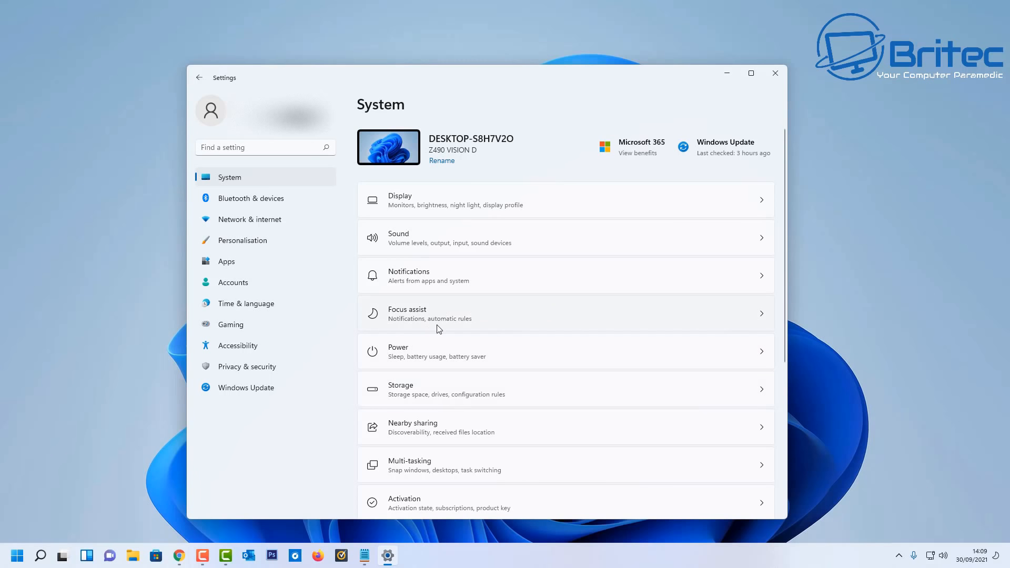
mouse_move(243, 246)
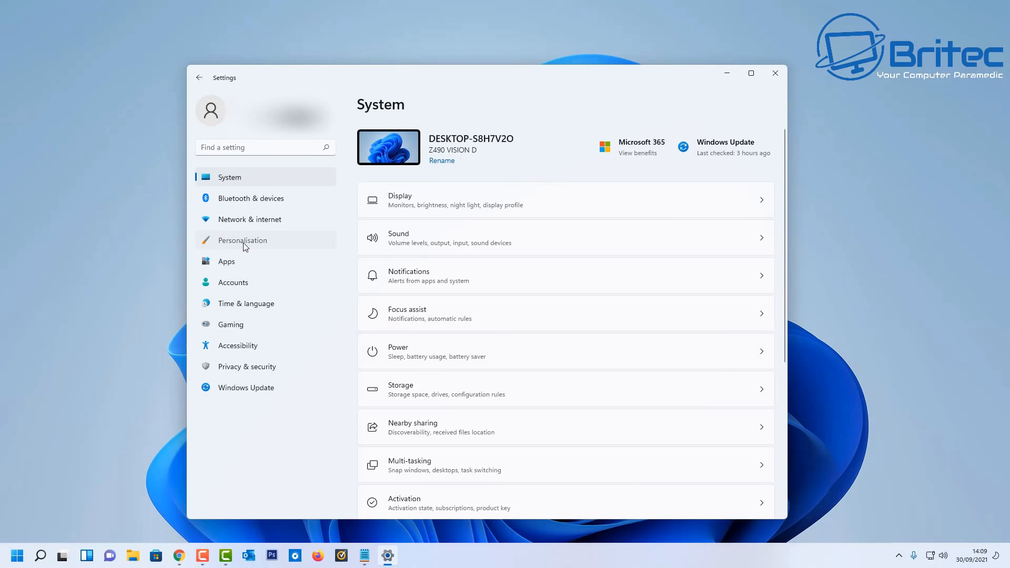
click(242, 240)
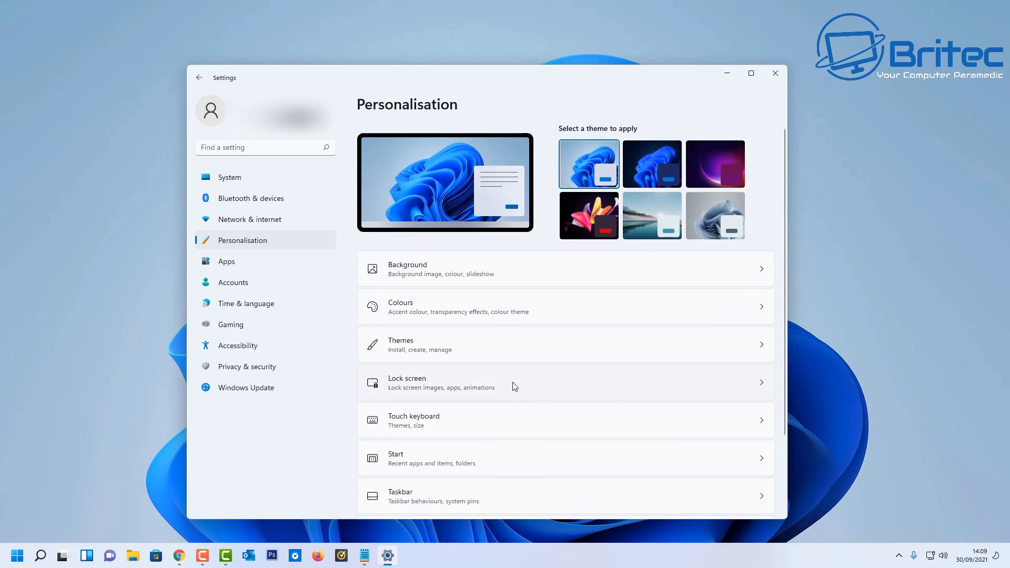
mouse_move(522, 396)
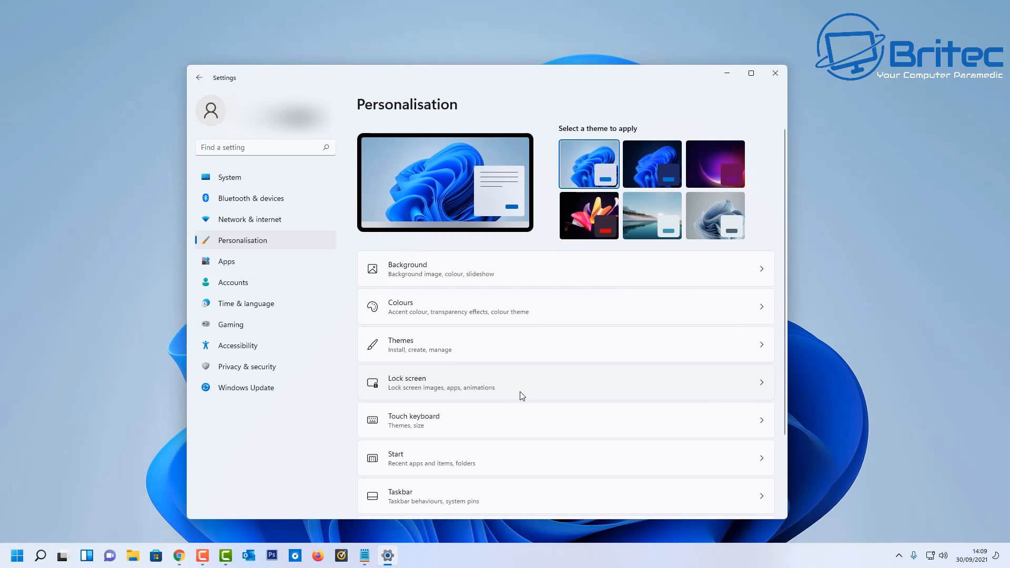
mouse_move(545, 389)
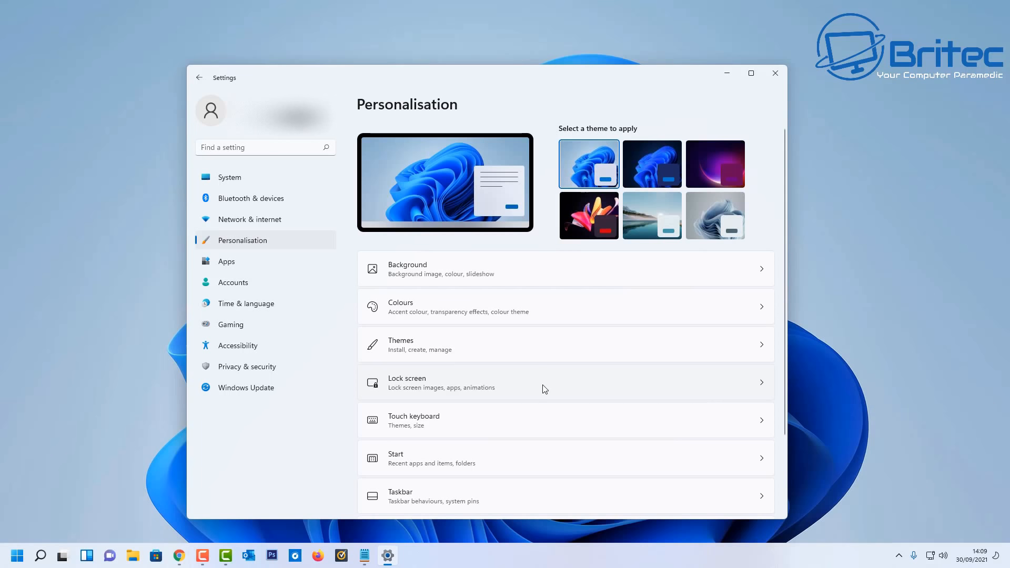
mouse_move(501, 303)
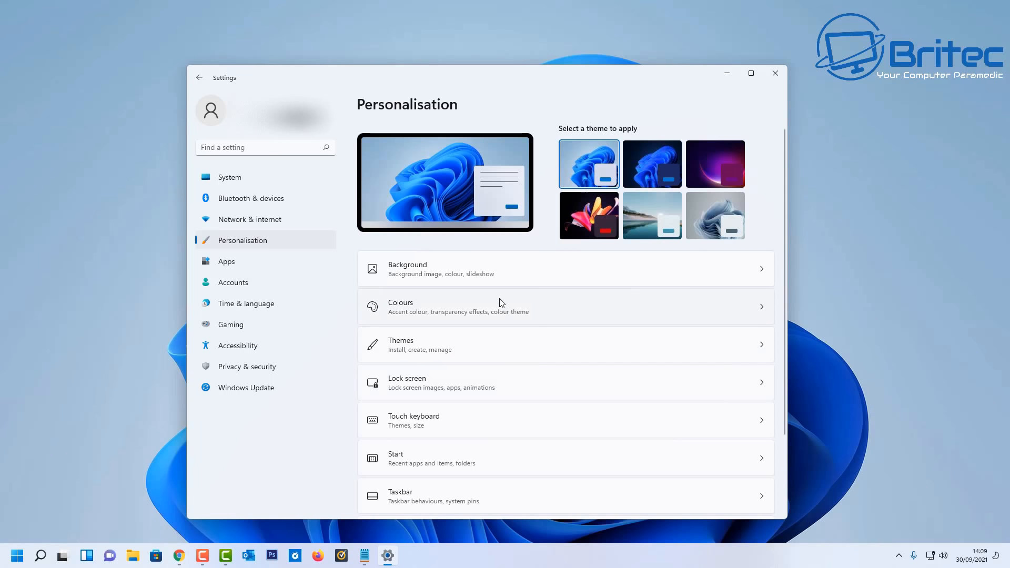
mouse_move(451, 407)
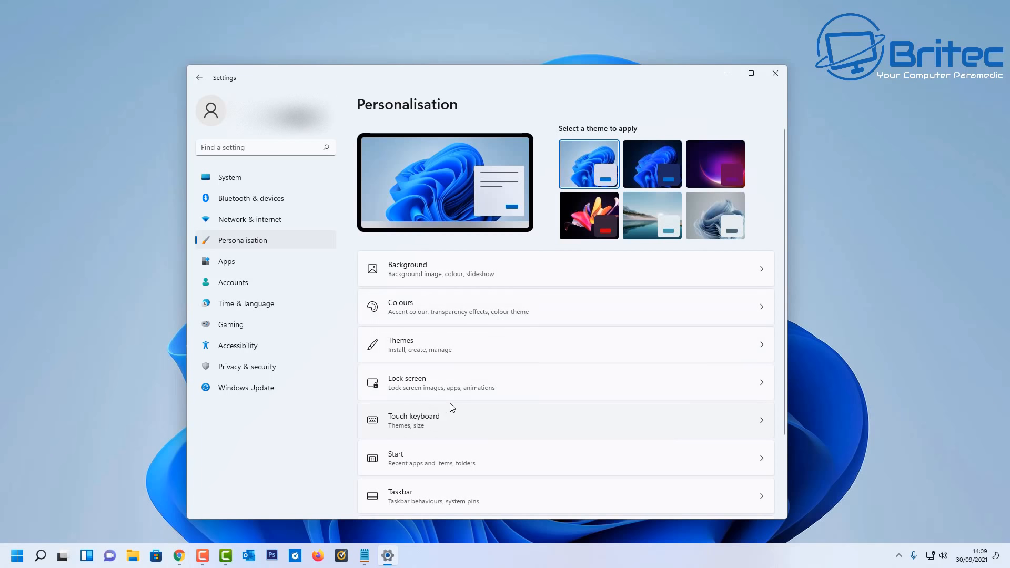
mouse_move(235, 394)
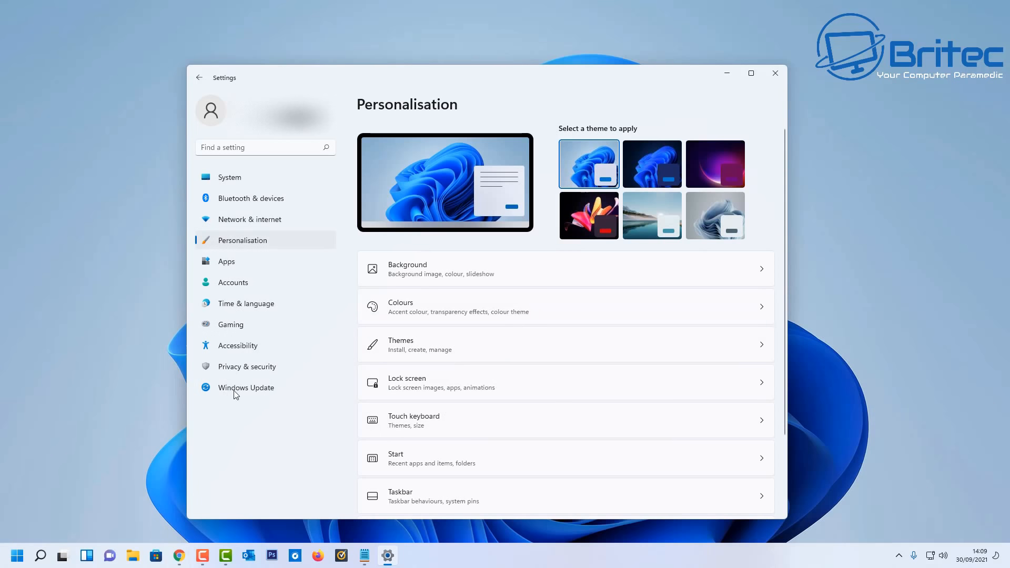
mouse_move(496, 383)
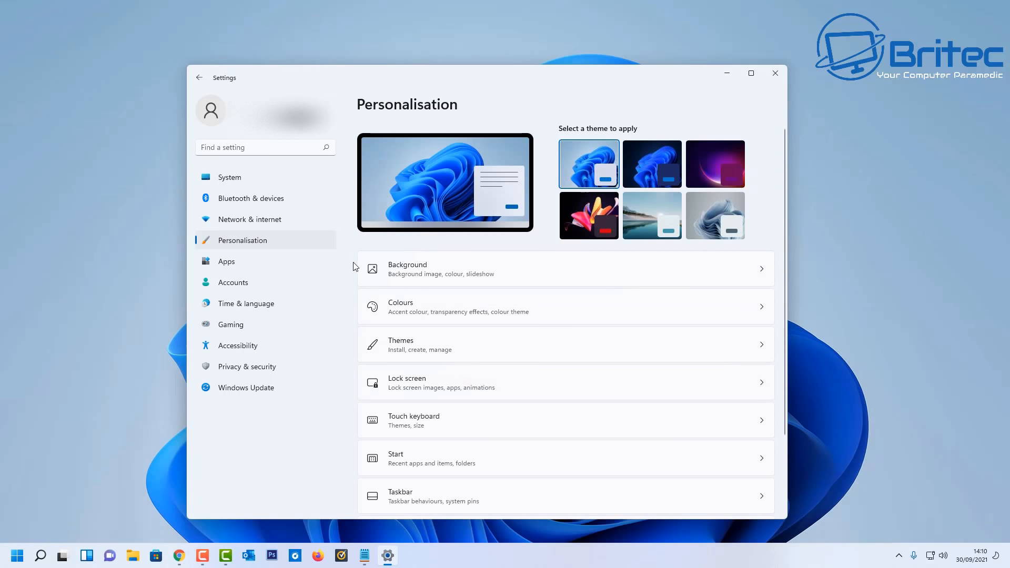
click(245, 387)
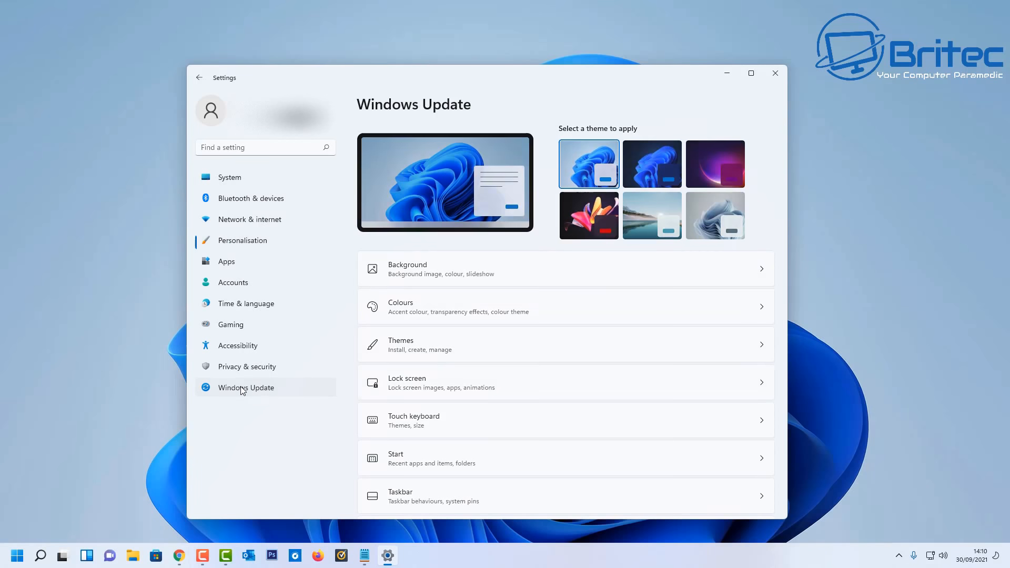
click(246, 387)
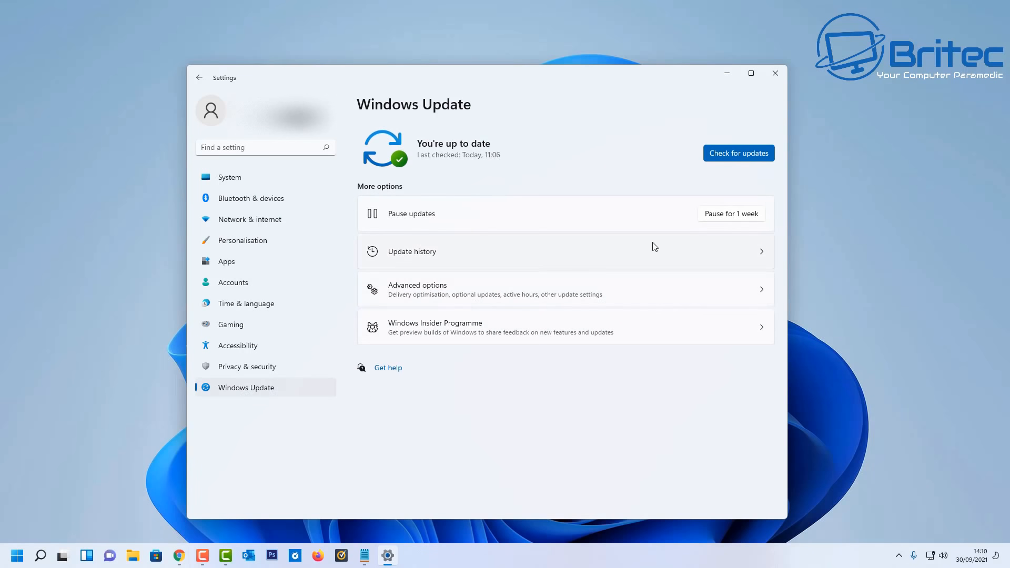
mouse_move(521, 233)
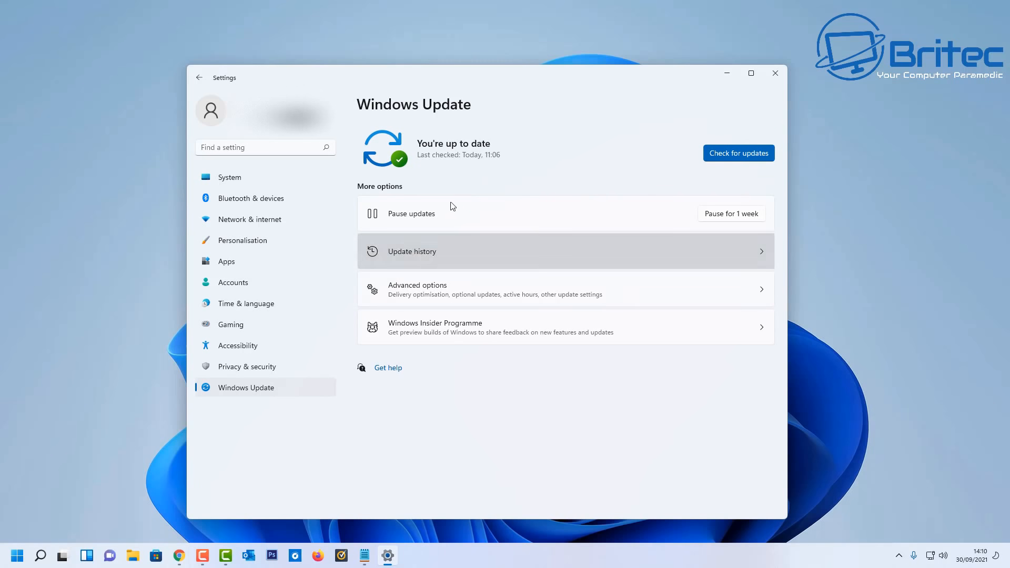
mouse_move(570, 264)
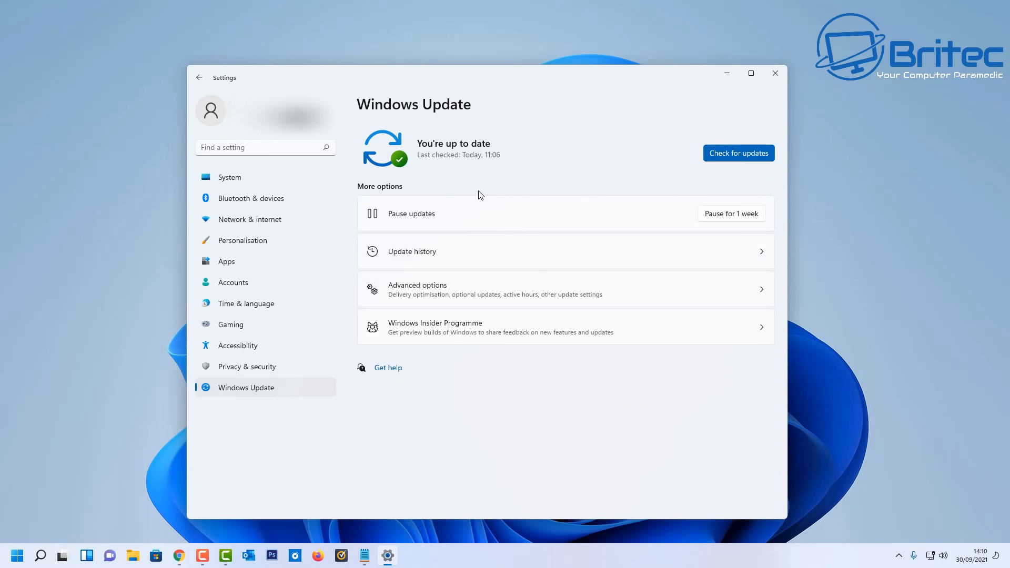
mouse_move(433, 197)
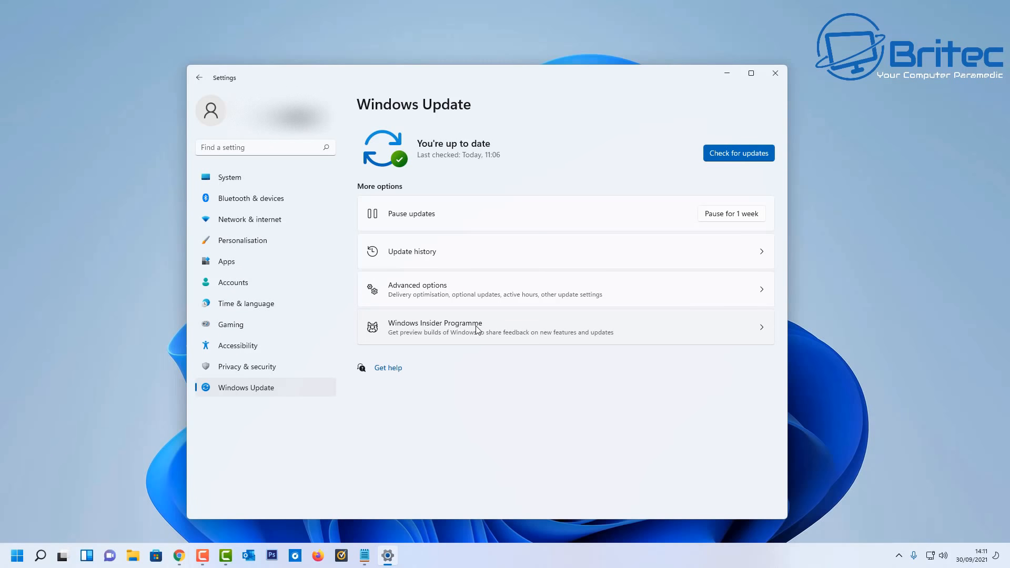
Step: Open Windows Insider Programme from the Windows Update page
click(435, 327)
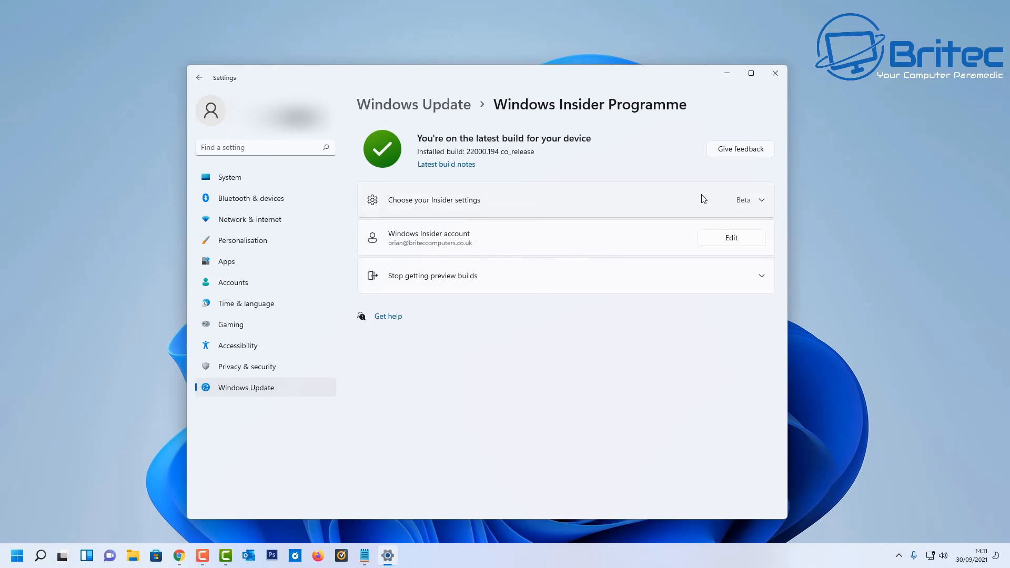
mouse_move(435, 250)
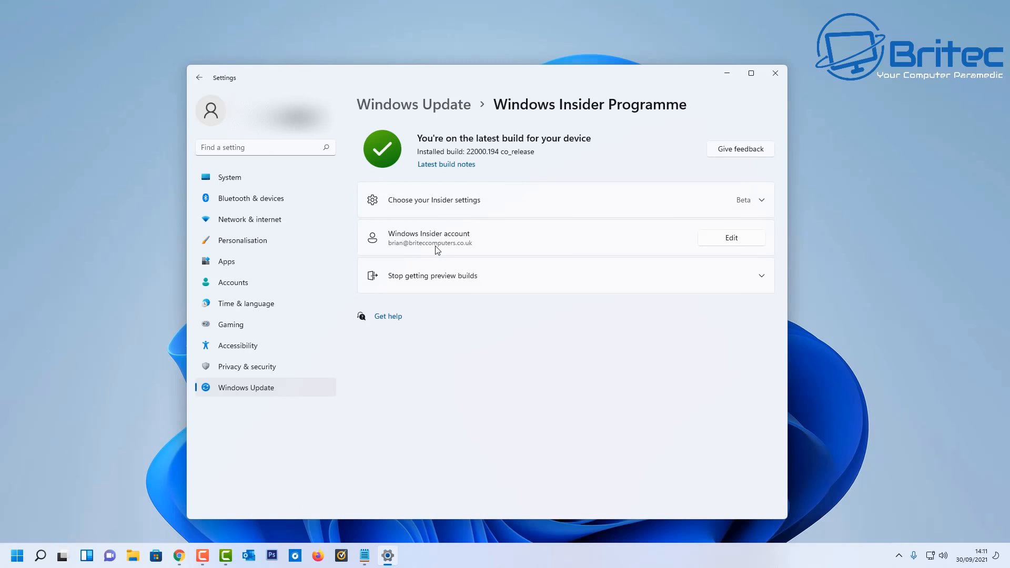
mouse_move(685, 103)
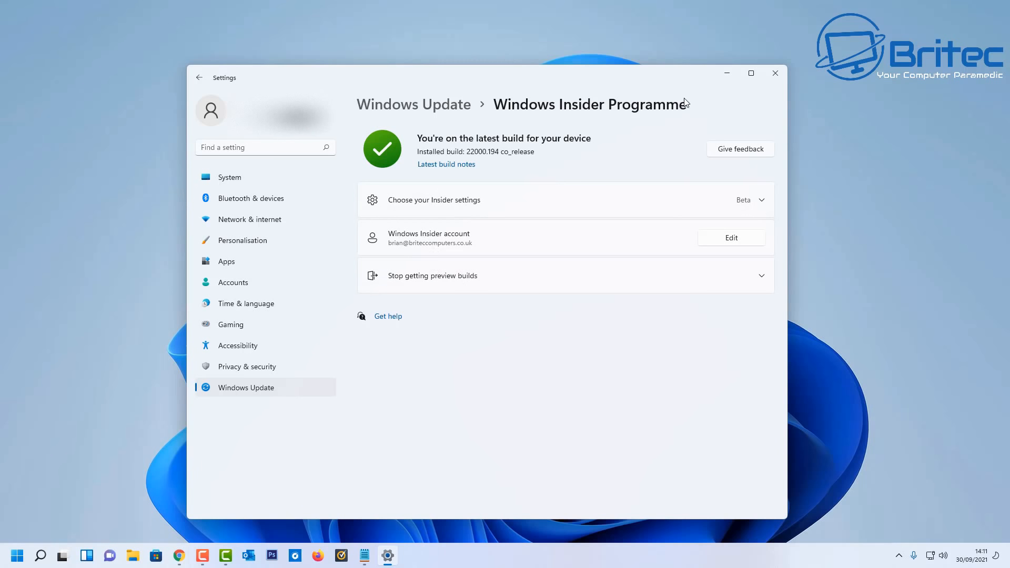
mouse_move(651, 117)
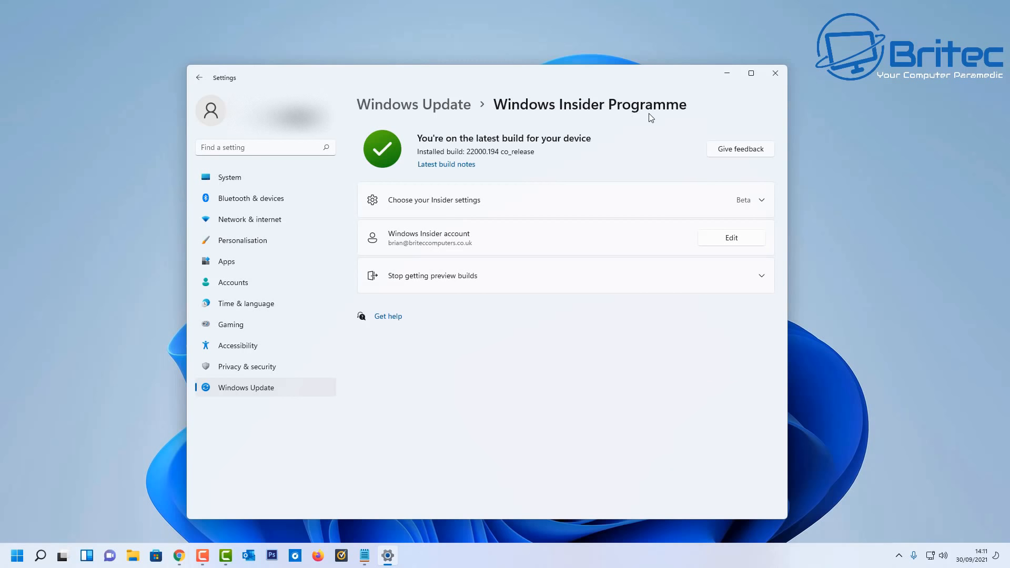
mouse_move(547, 341)
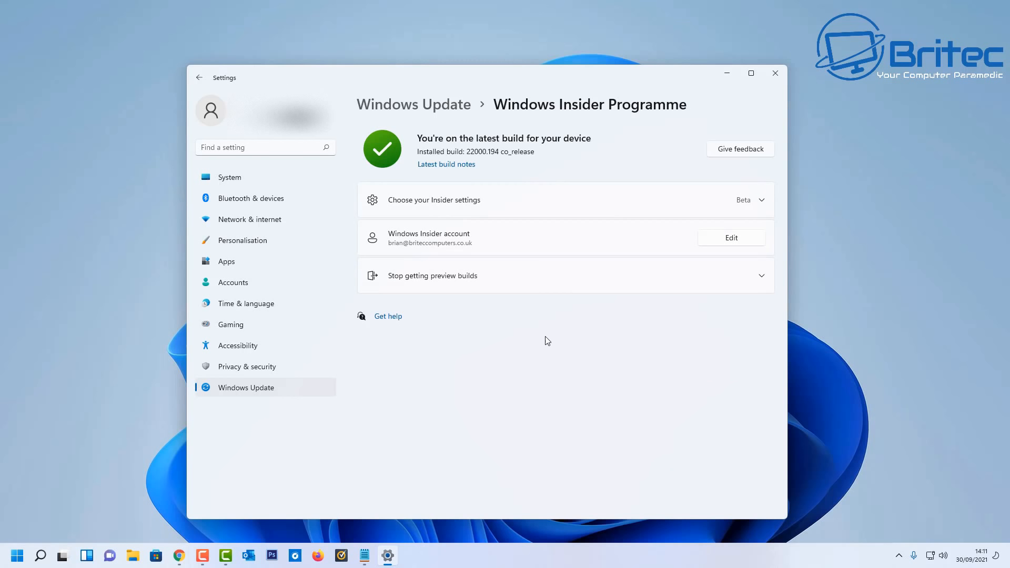
mouse_move(524, 345)
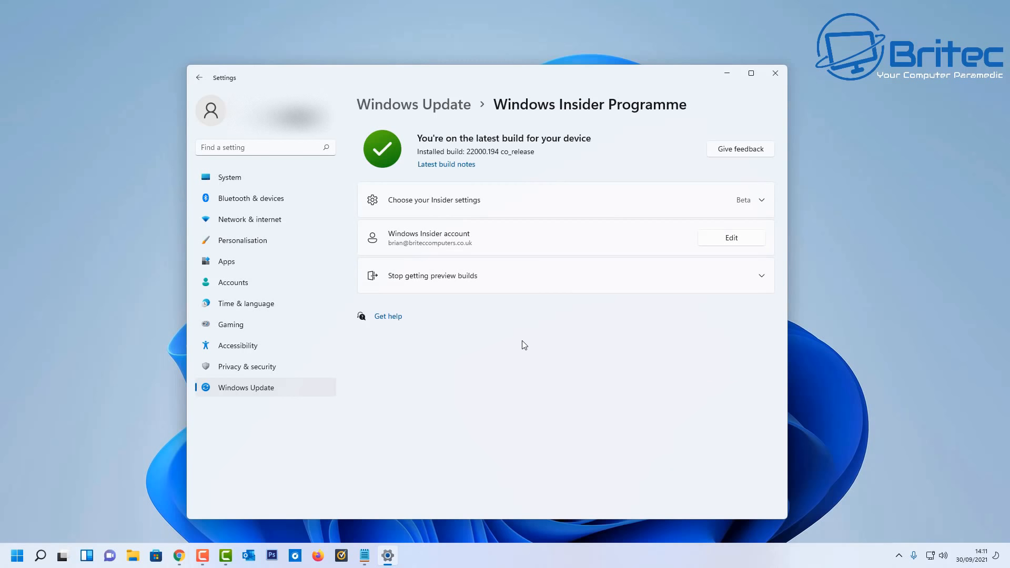
mouse_move(469, 427)
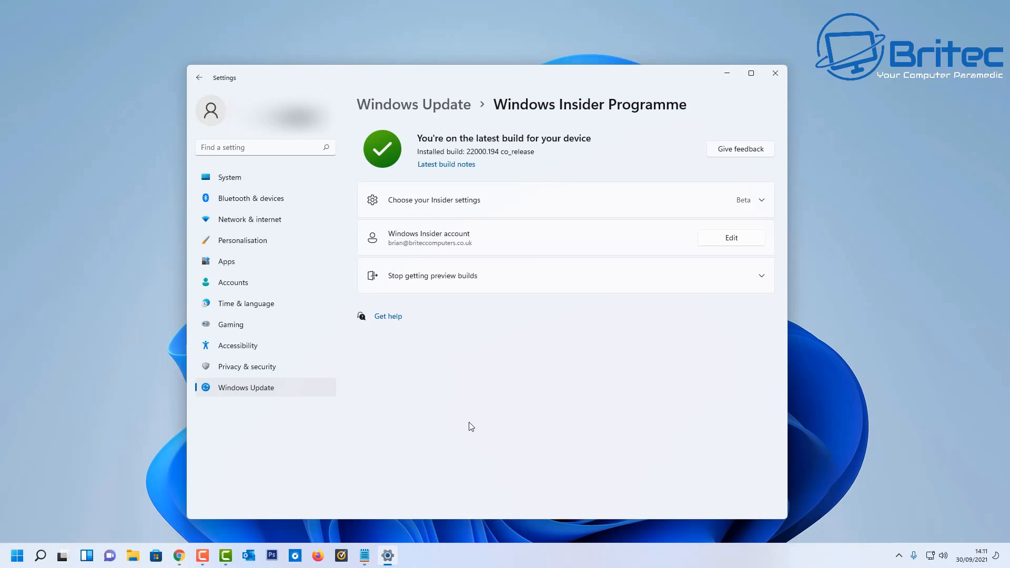
mouse_move(316, 555)
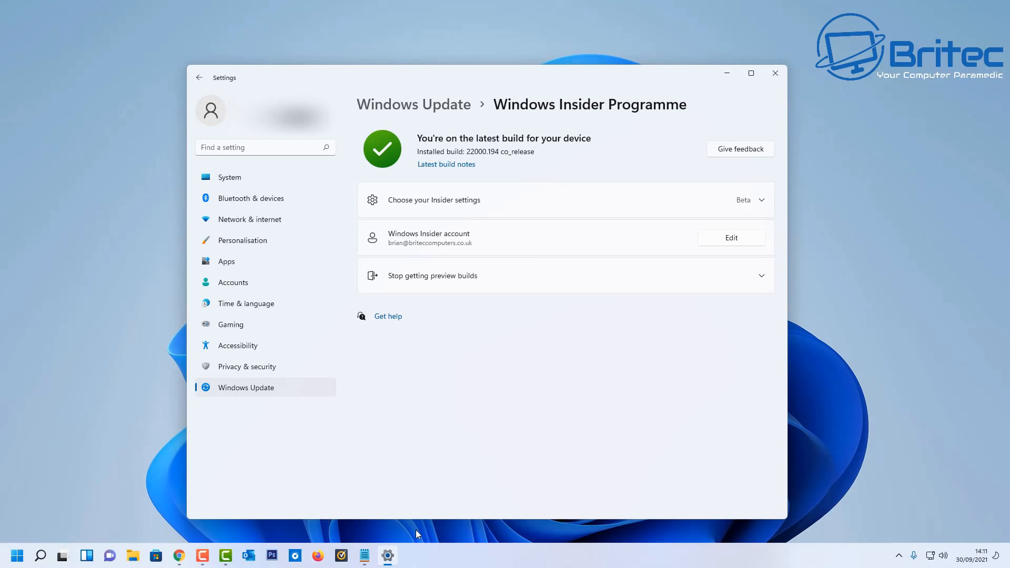
mouse_move(409, 531)
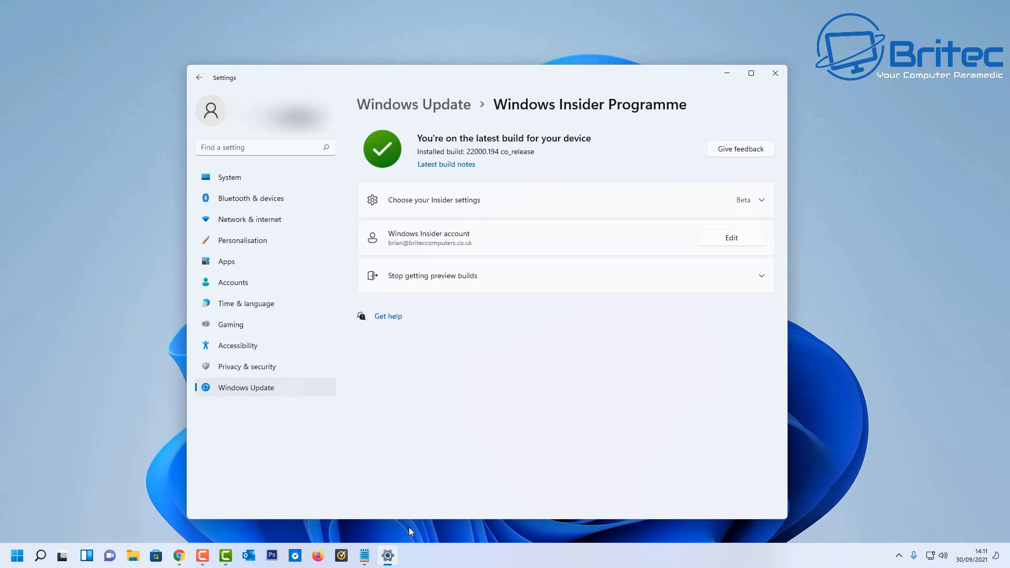
mouse_move(304, 441)
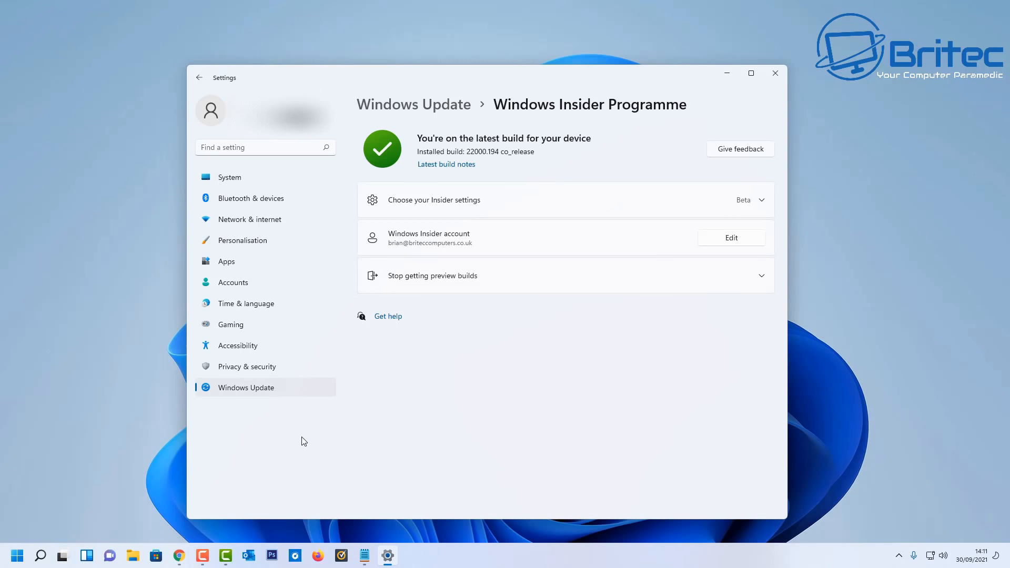
mouse_move(309, 250)
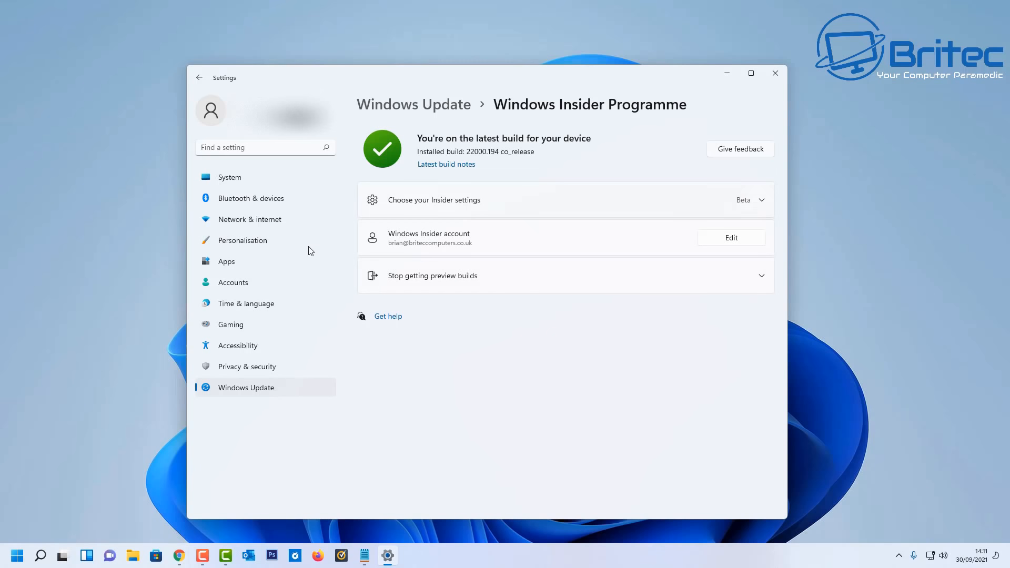
Step: Open Network & internet from the Settings sidebar
click(249, 219)
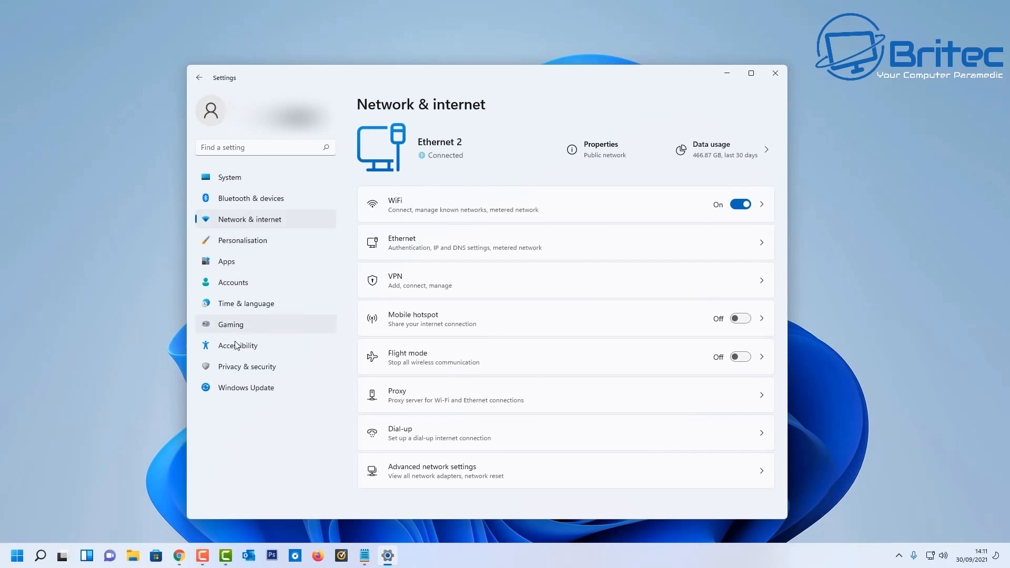
mouse_move(234, 324)
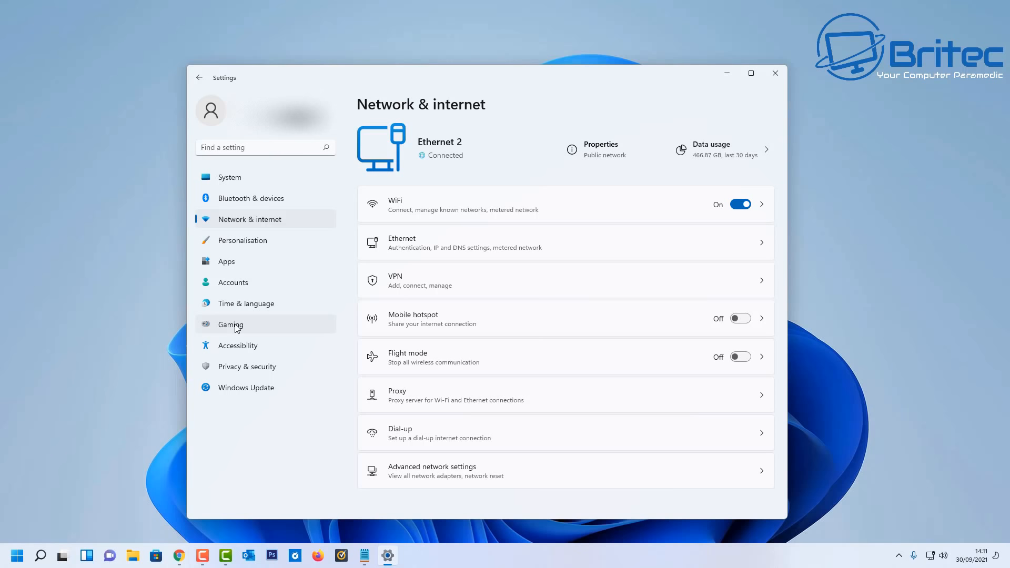
mouse_move(240, 296)
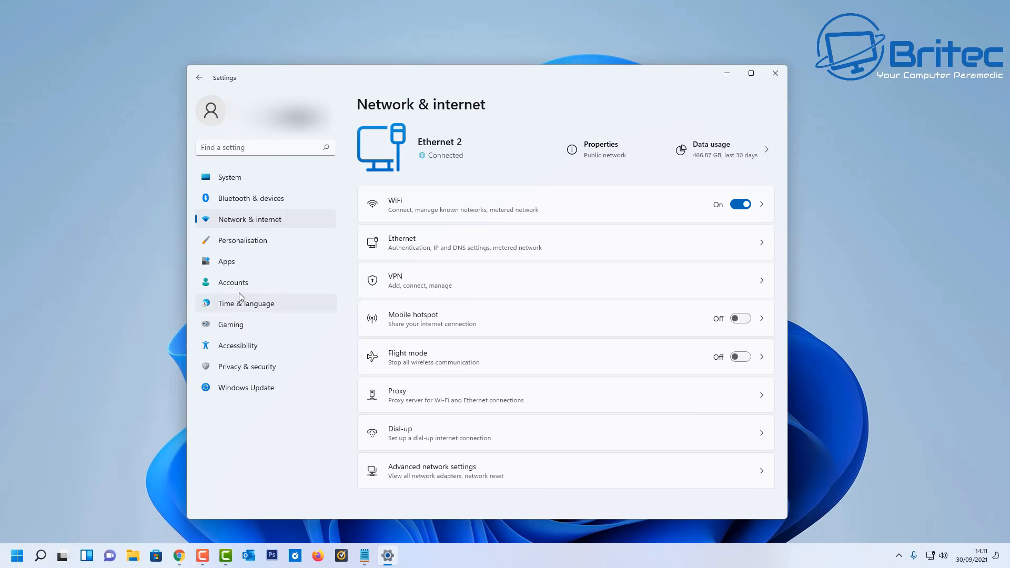
mouse_move(454, 413)
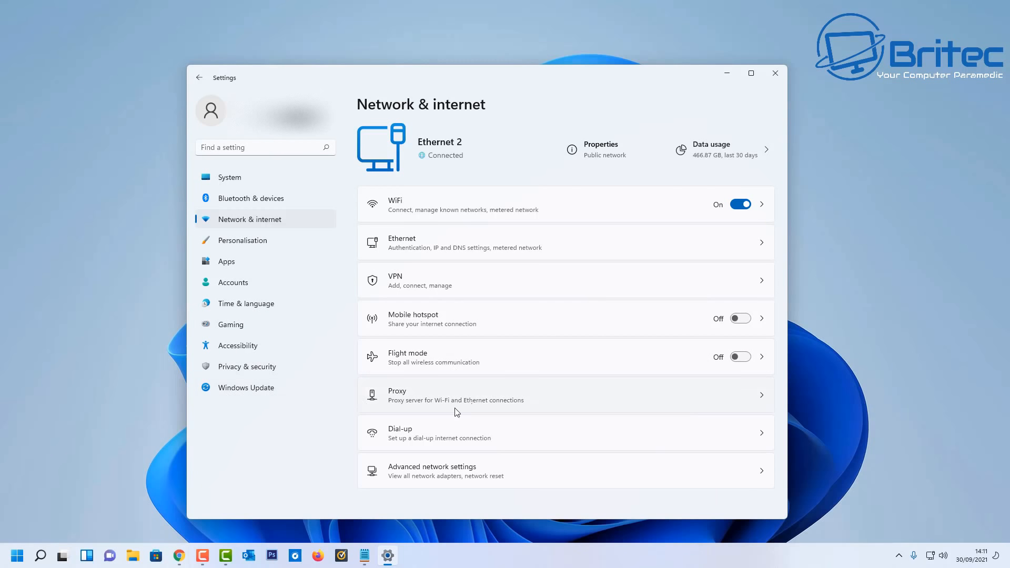
mouse_move(460, 411)
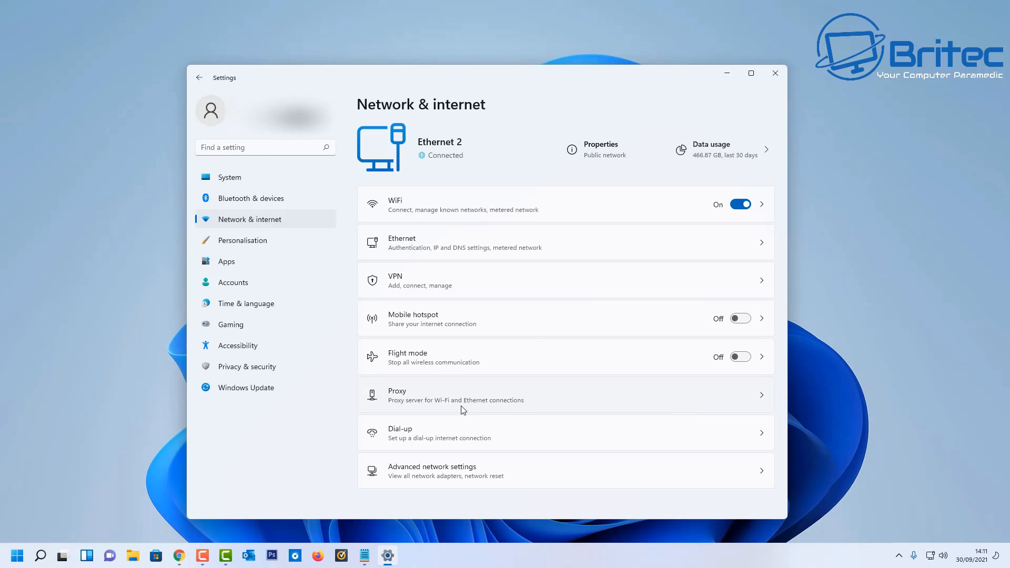
mouse_move(495, 252)
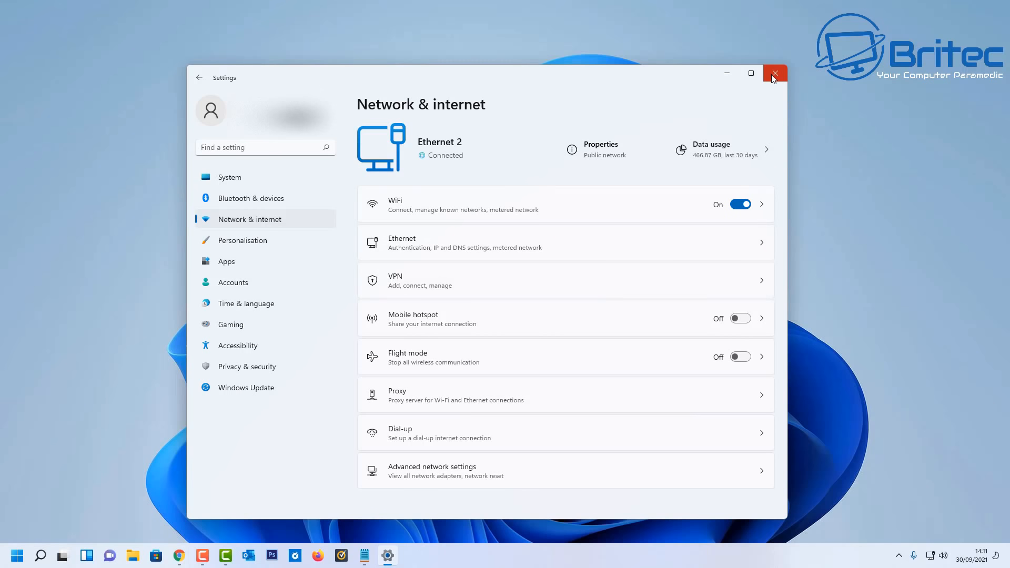
mouse_move(775, 72)
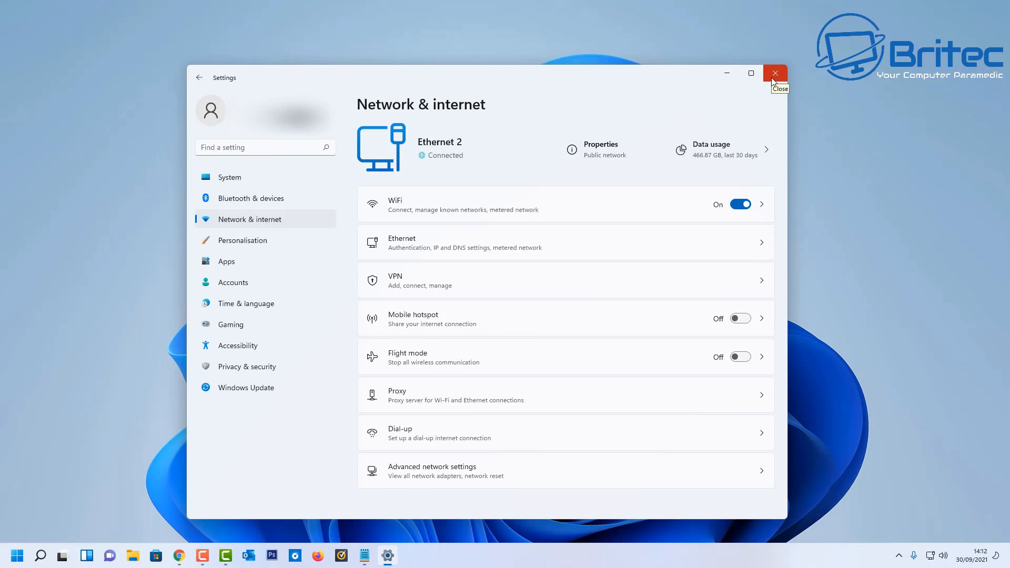
Step: Close the Settings window to reveal the blue wallpaper desktop
click(774, 73)
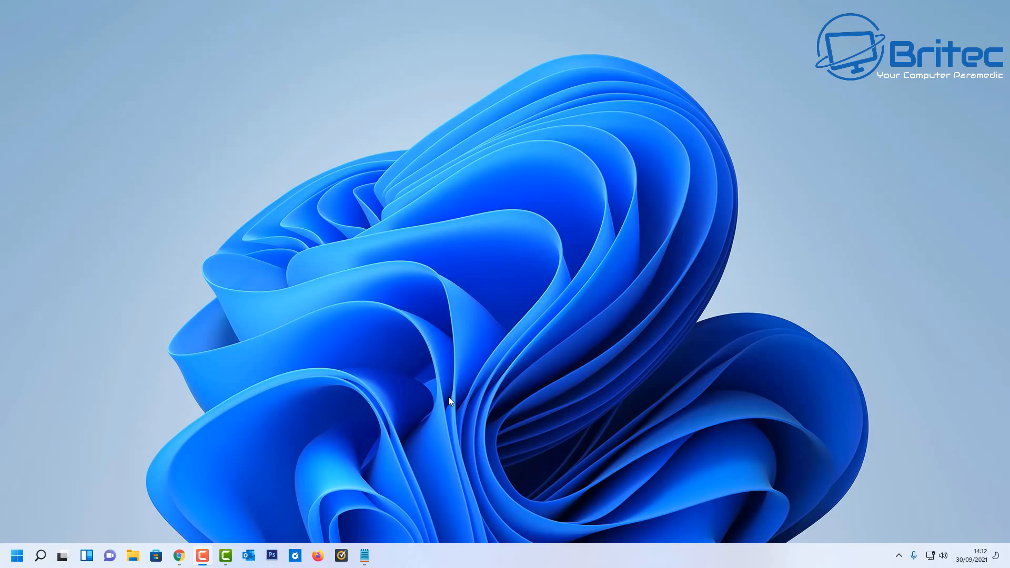
mouse_move(372, 353)
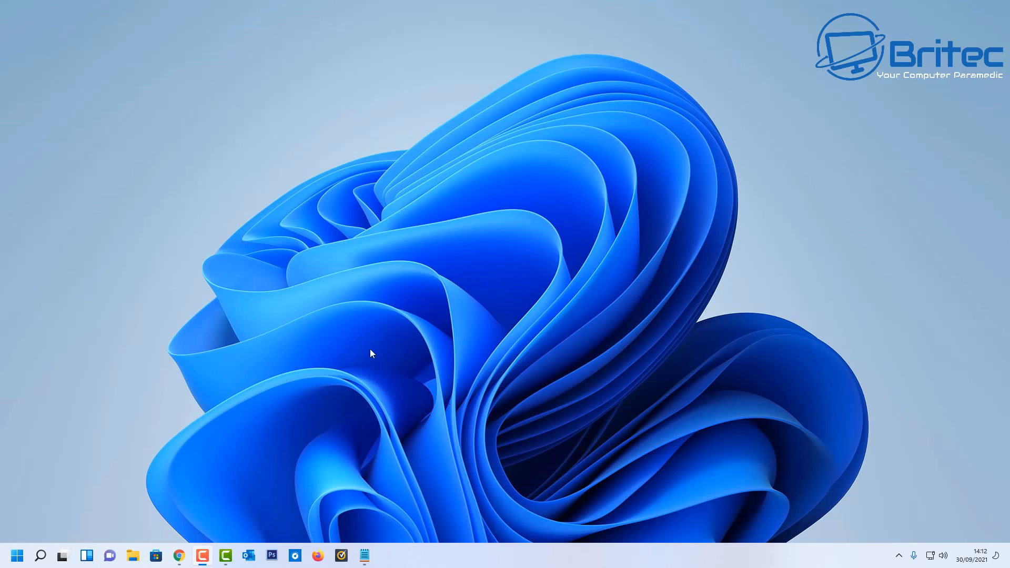